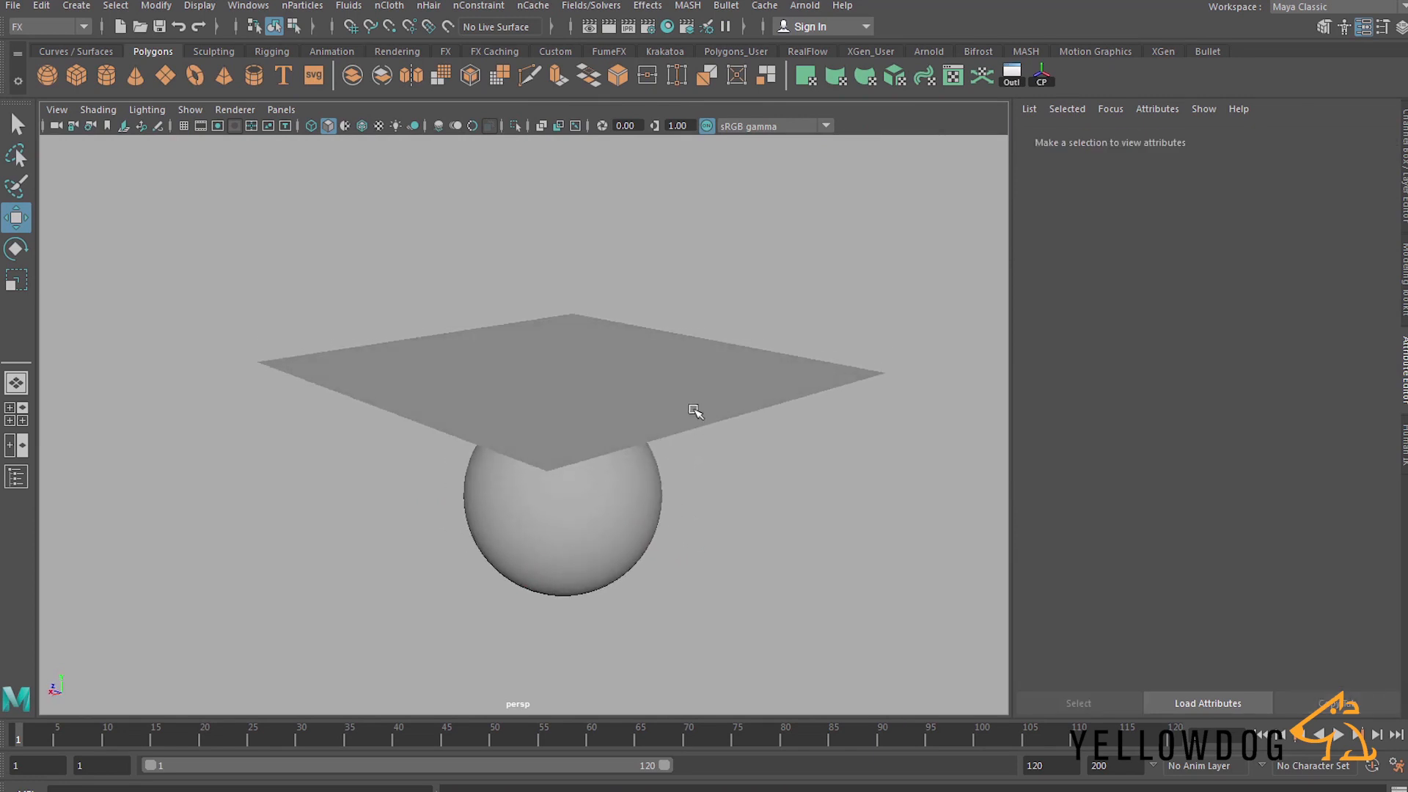
Play the cloth simulation, rewind to the first frame, and select the cloth plane.
click(552, 520)
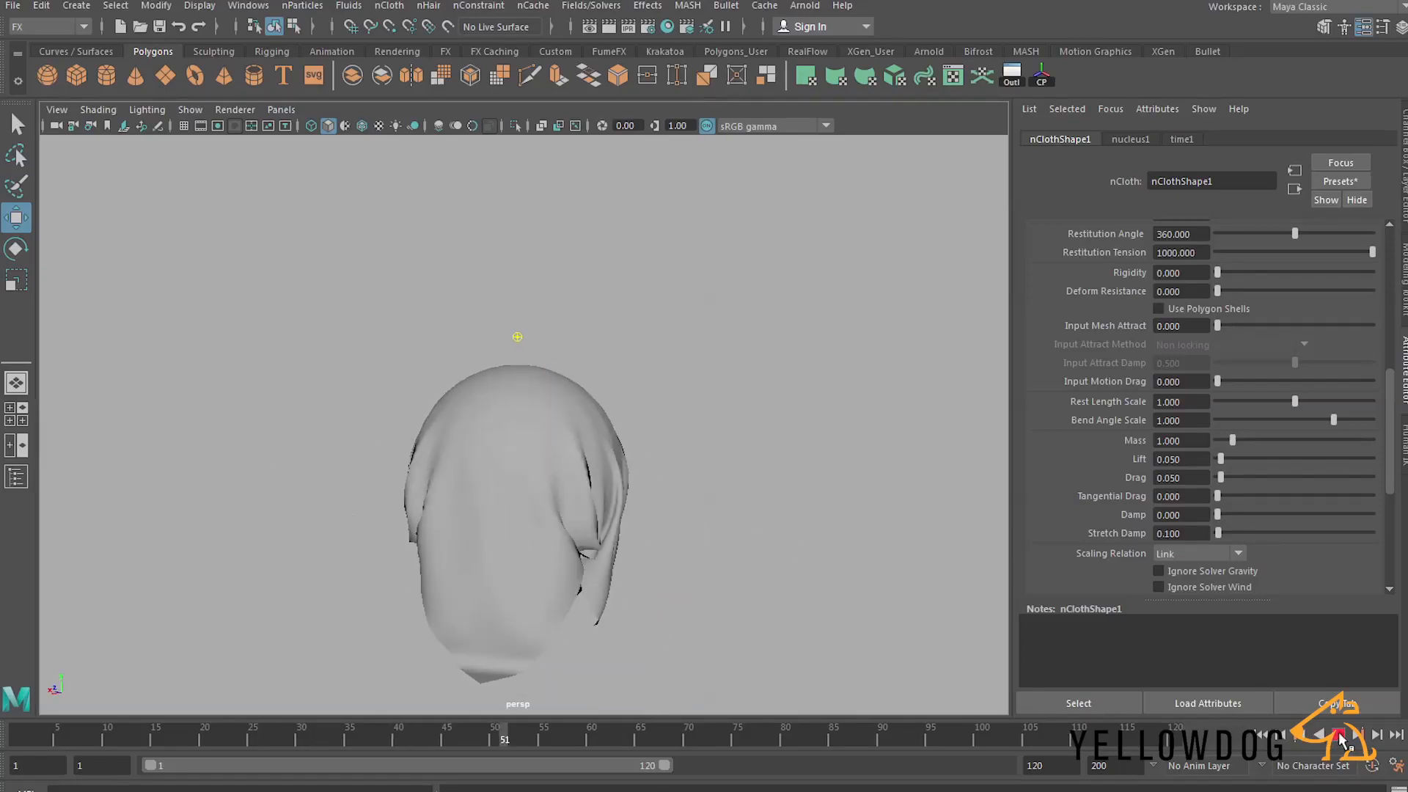
click(274, 732)
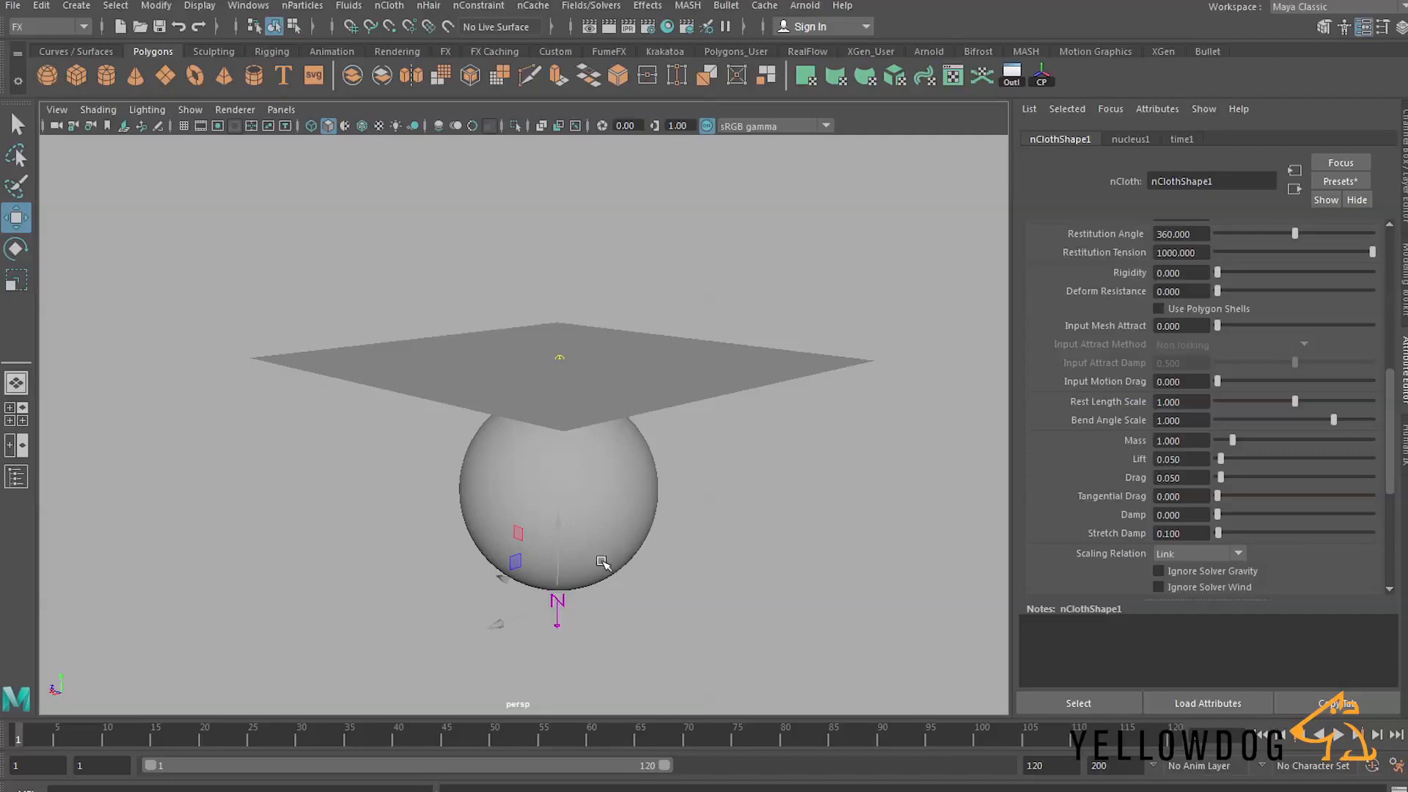
click(557, 359)
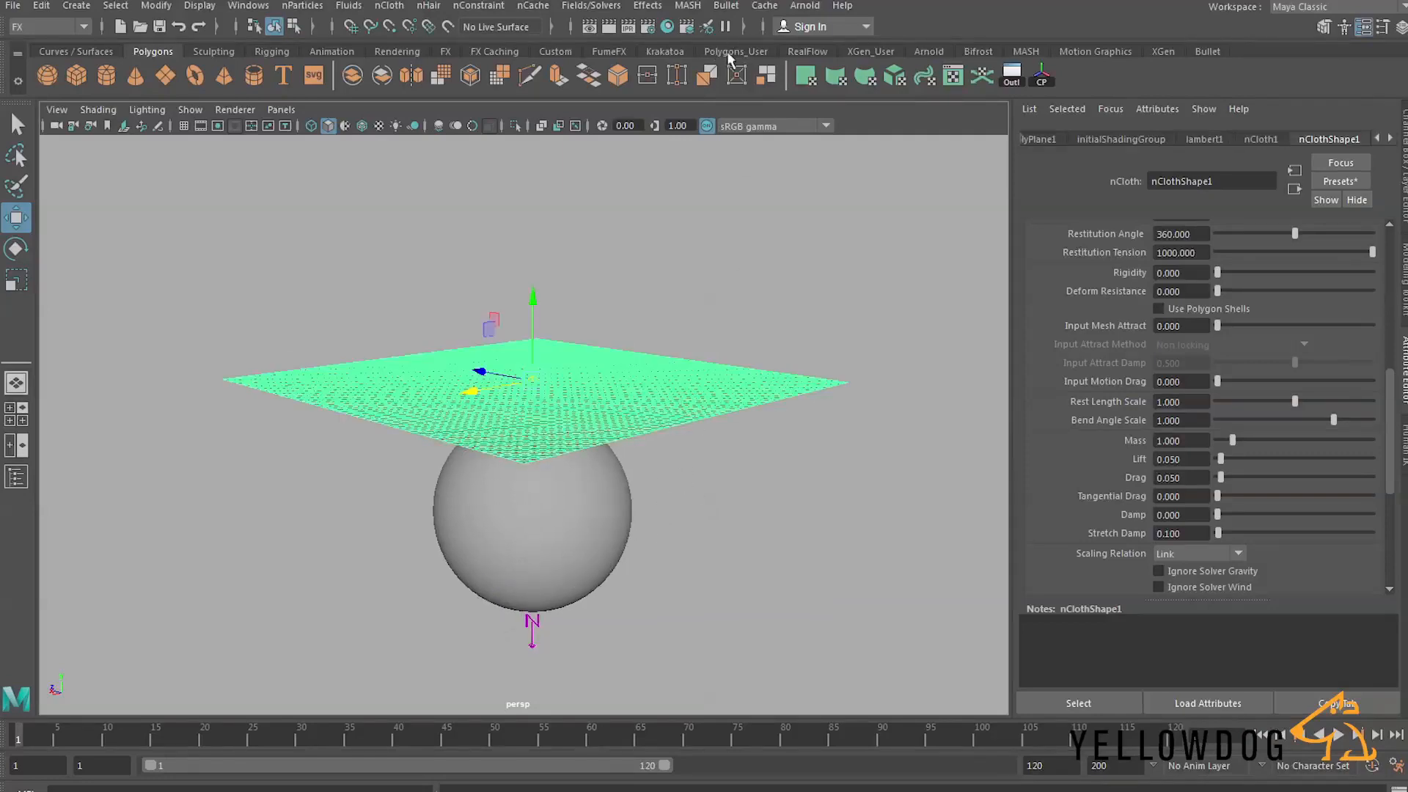
Export the selected plane's simulation to an Alembic cache file named starting 'Alem'.
click(763, 6)
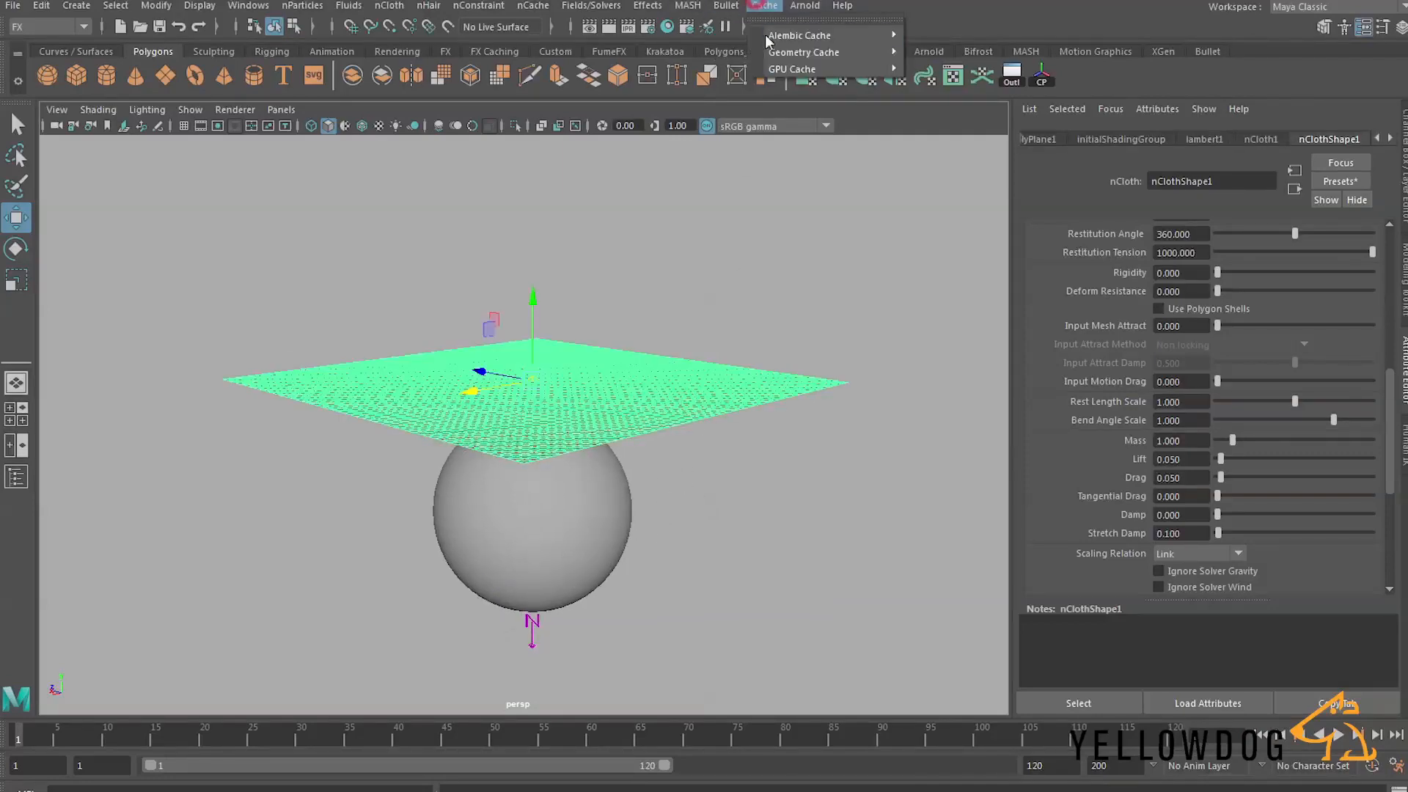
click(799, 35)
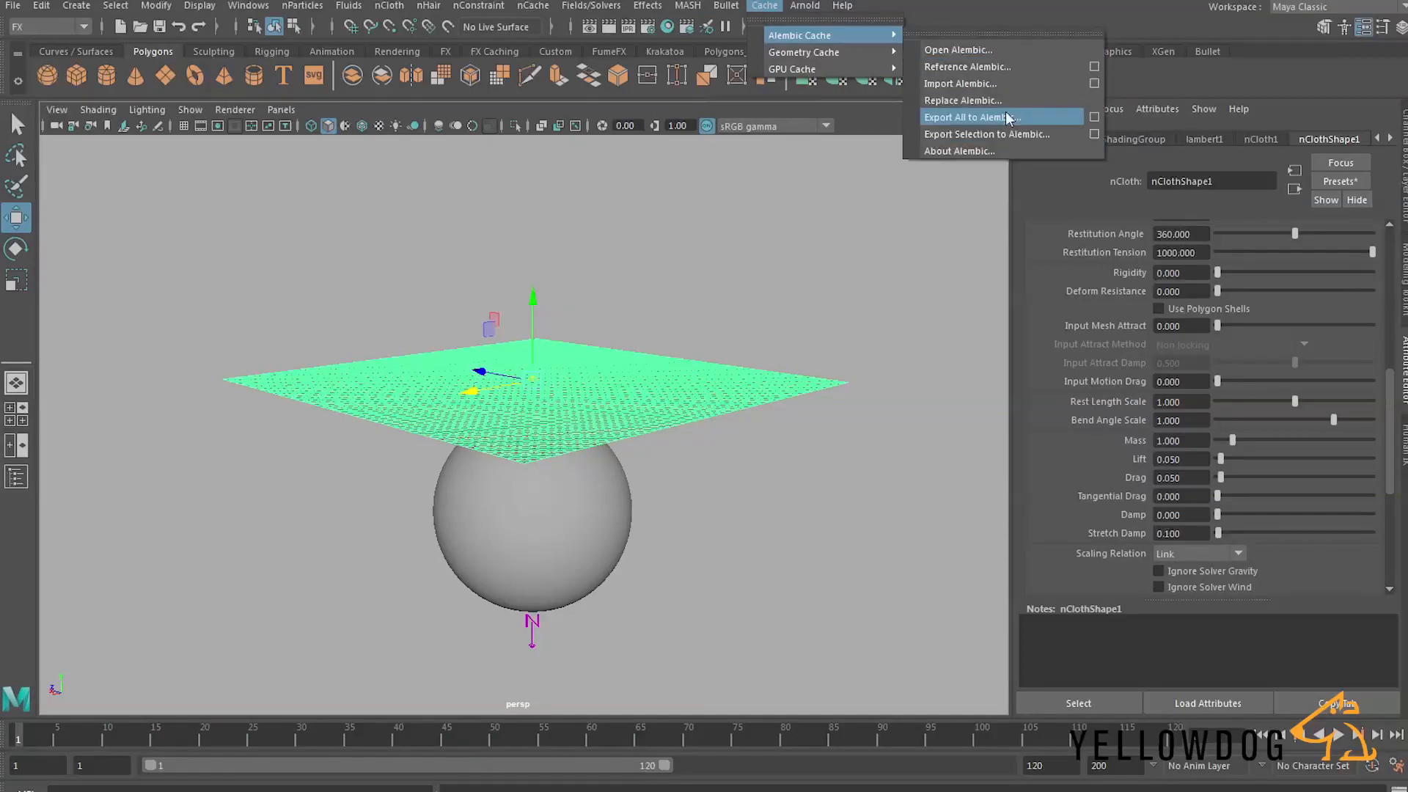
click(969, 117)
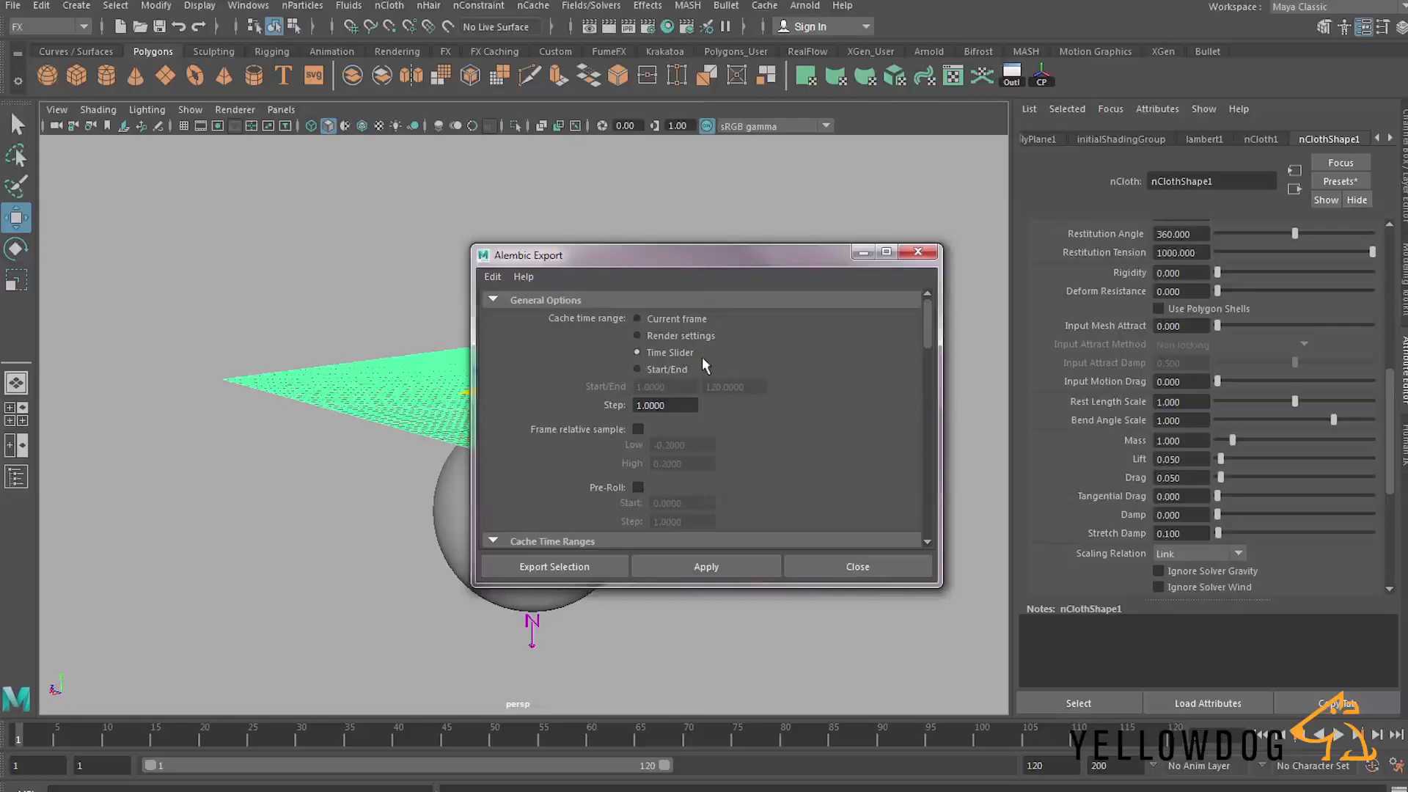
click(555, 565)
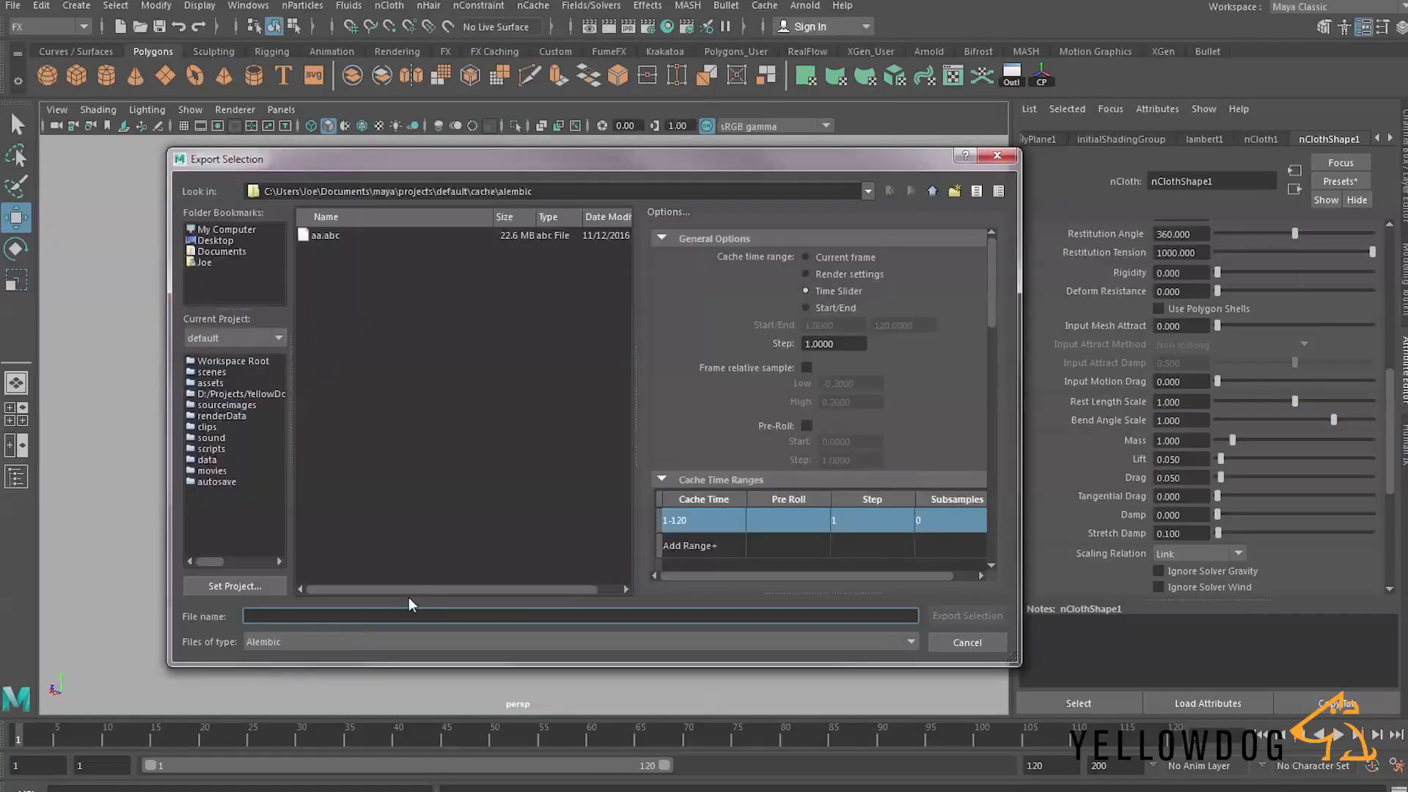
text(Alem)
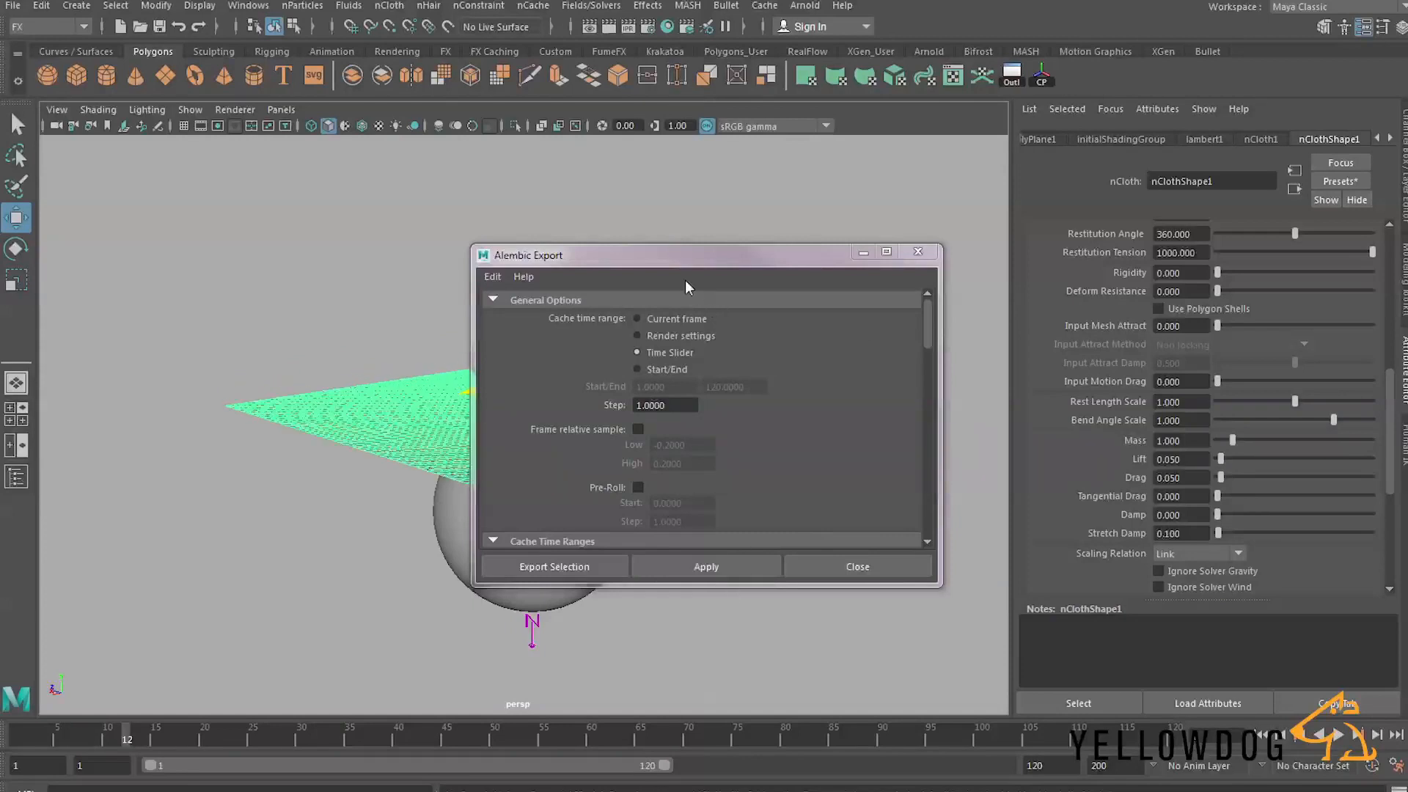
click(261, 728)
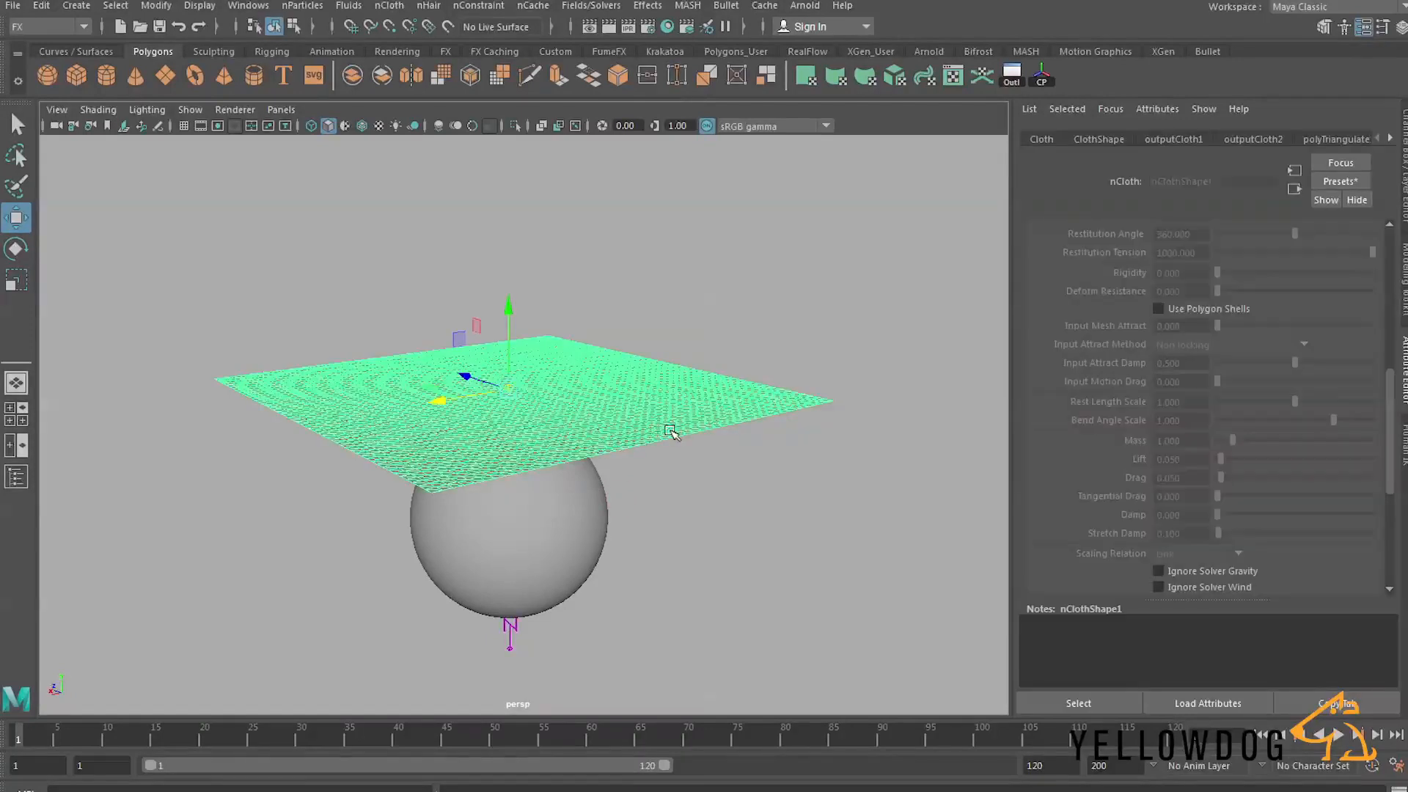
Import the Alembic_cloth_01.abc cache back into the scene above the sphere.
click(764, 5)
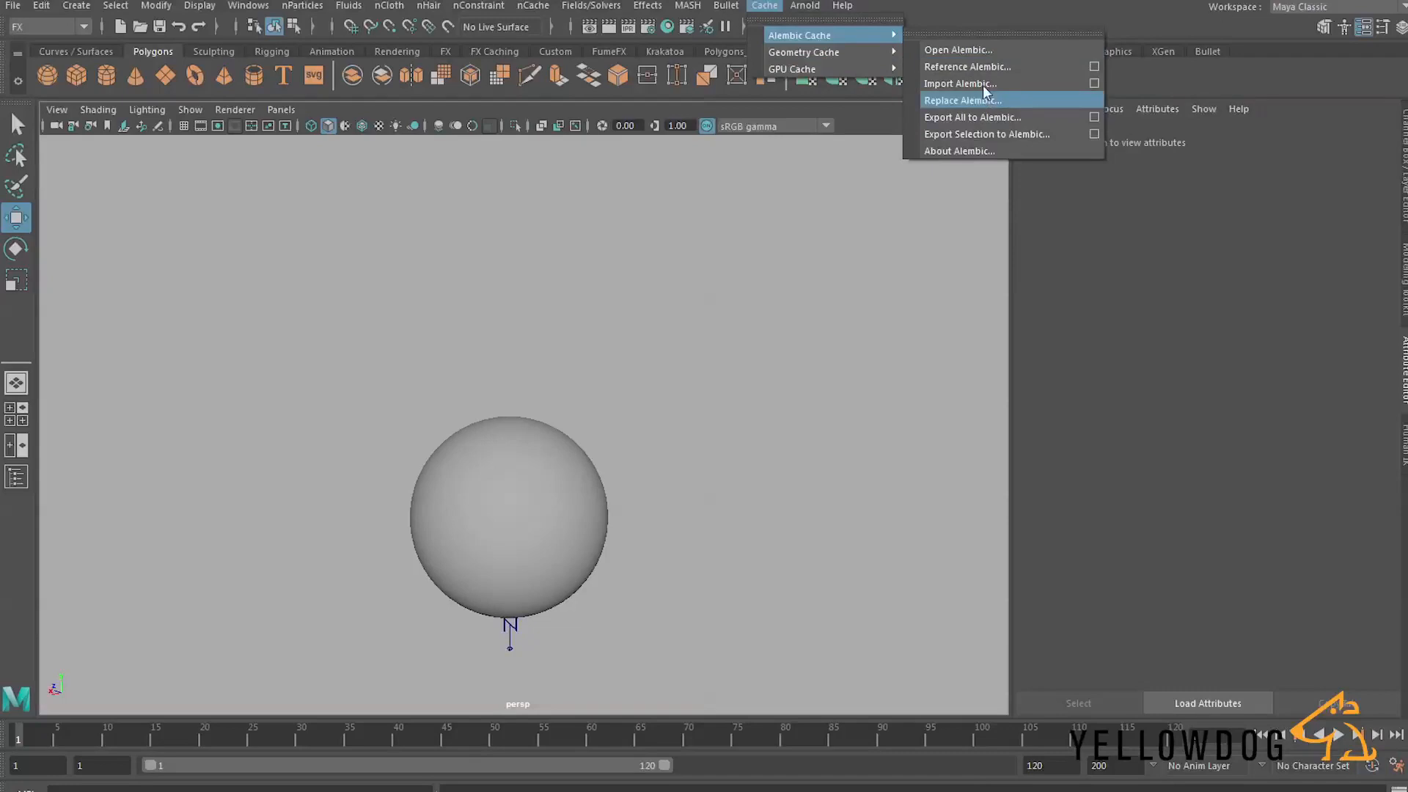
click(960, 82)
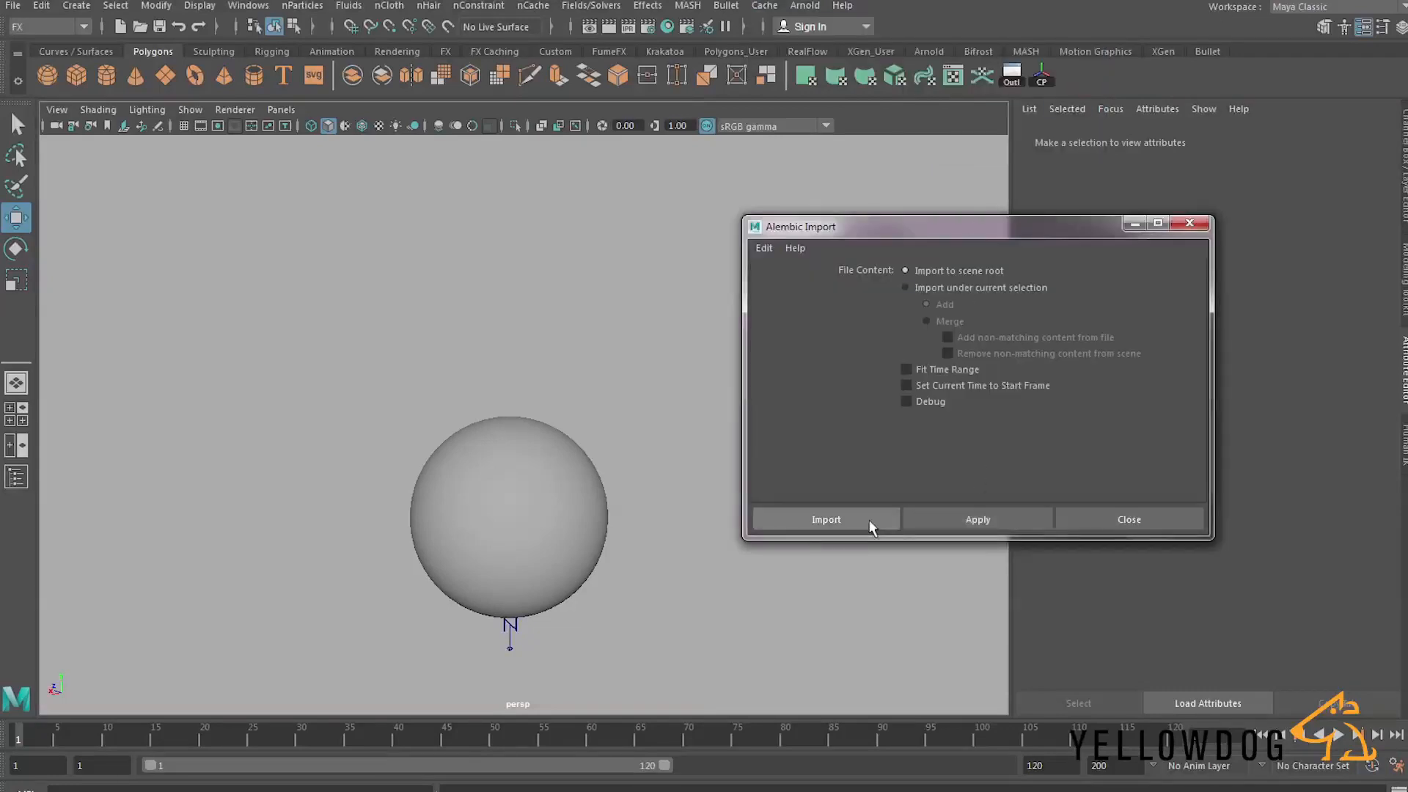
click(825, 519)
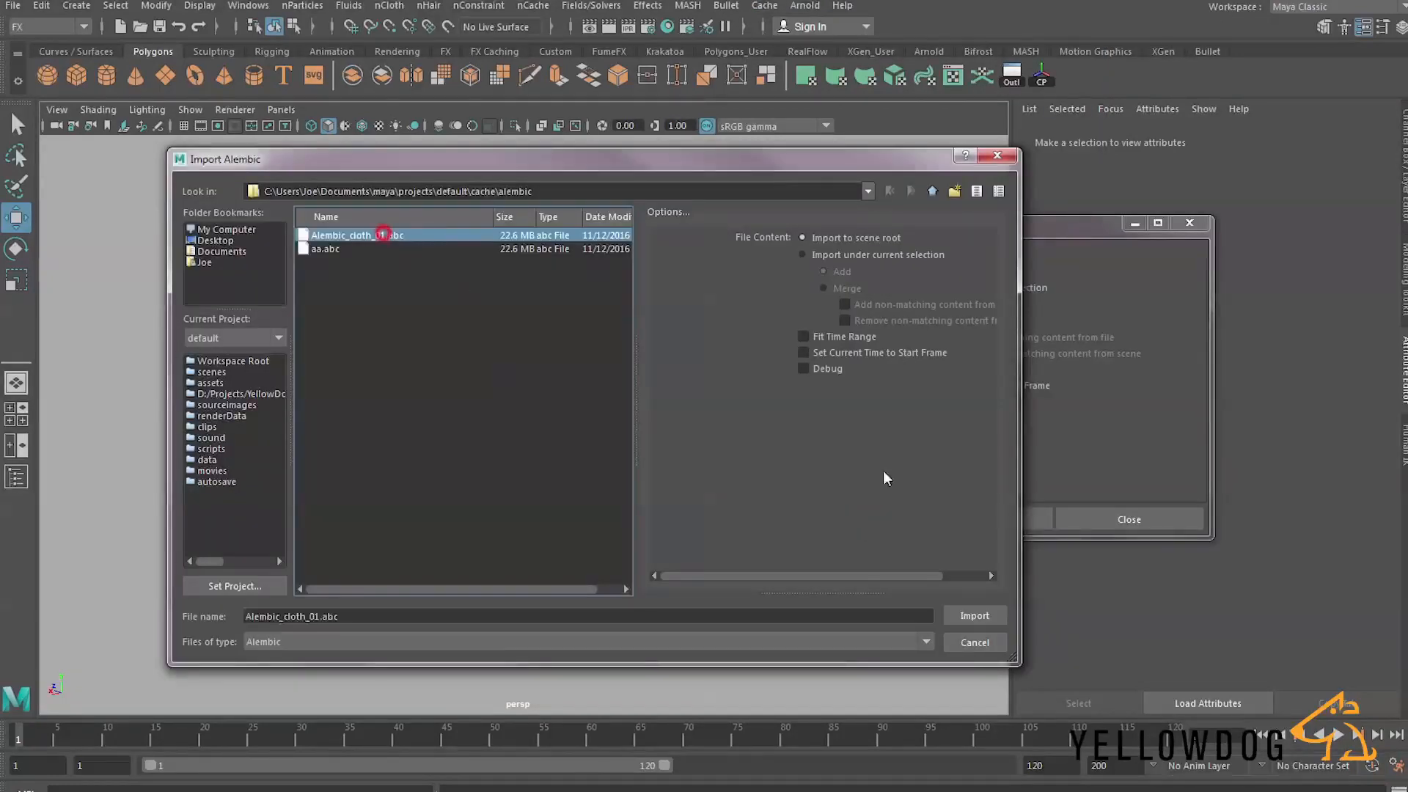
click(975, 615)
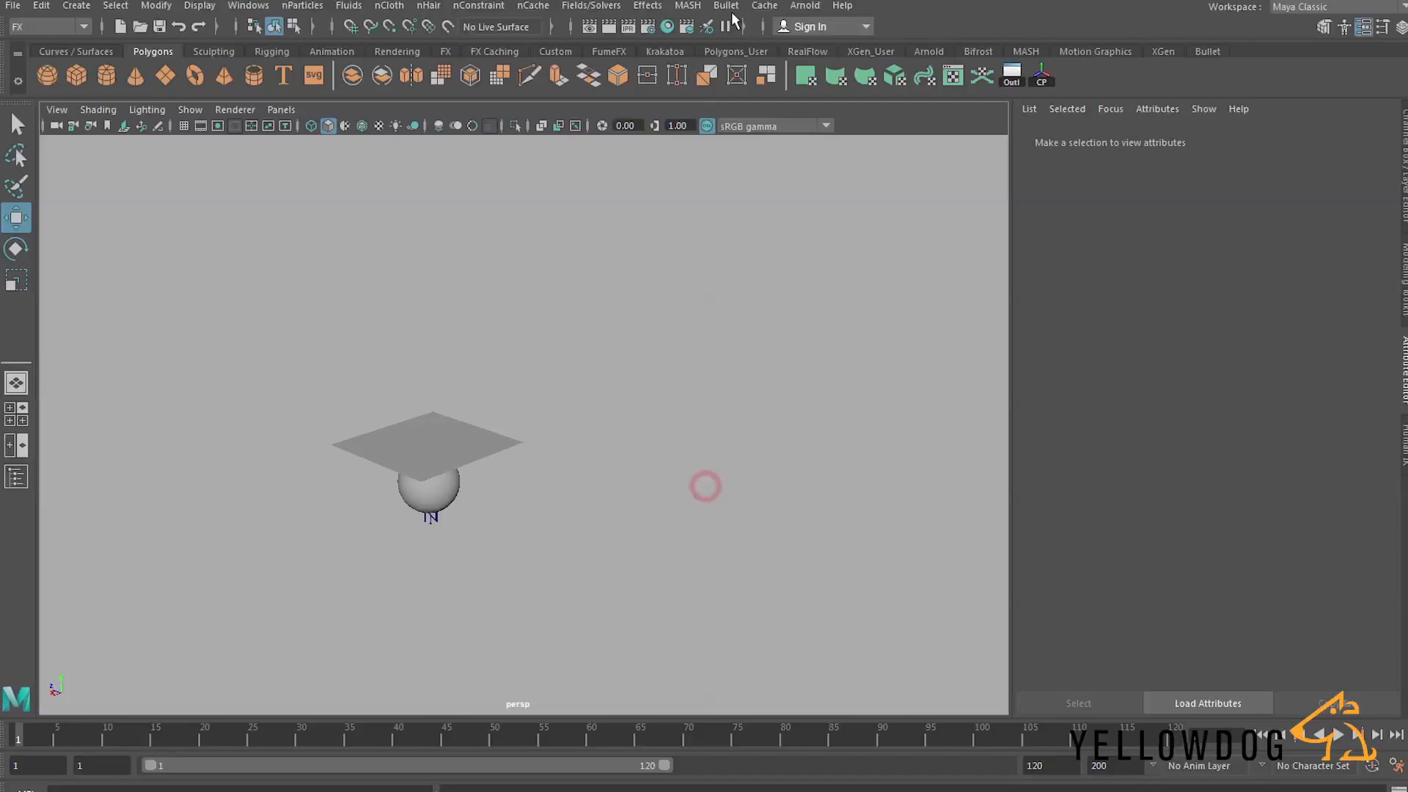
click(725, 5)
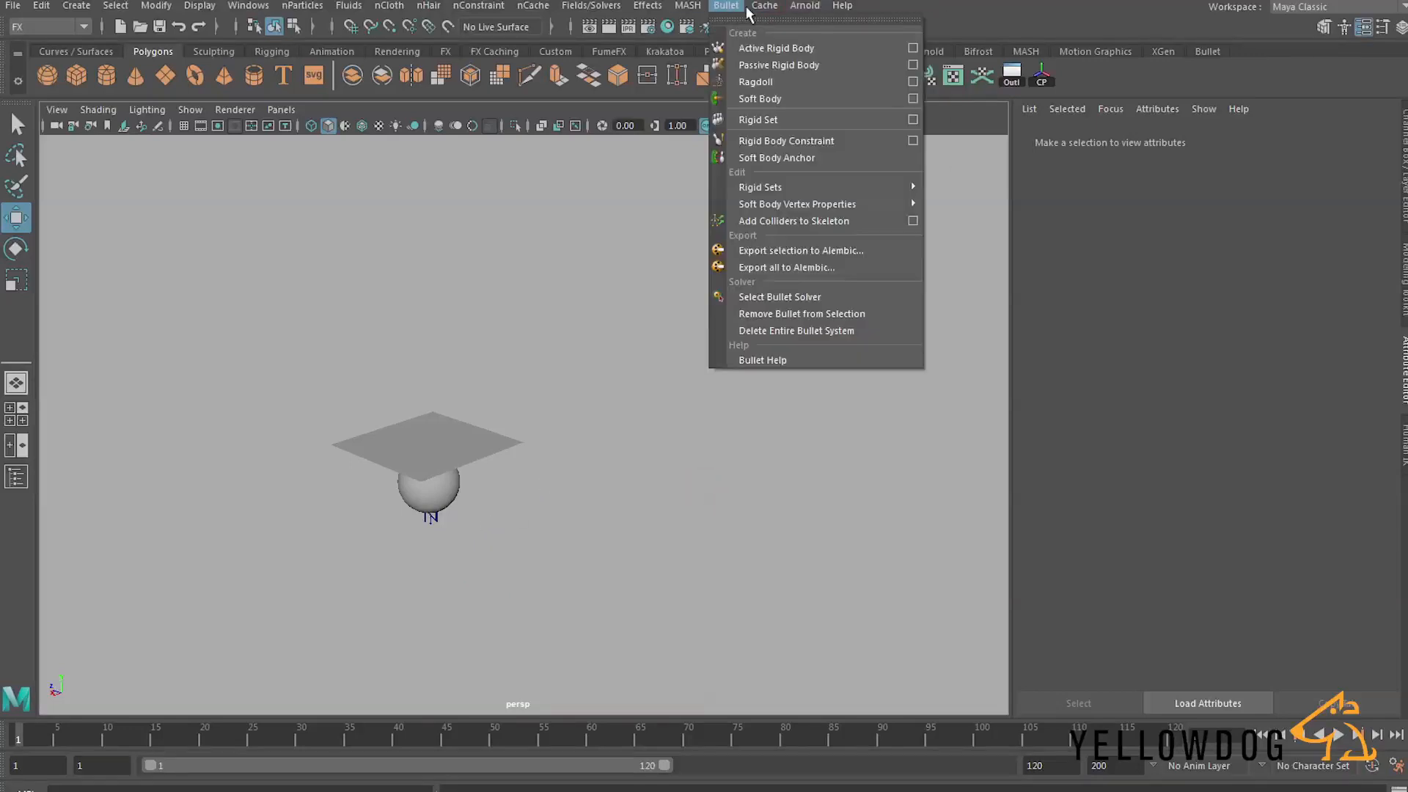
click(763, 5)
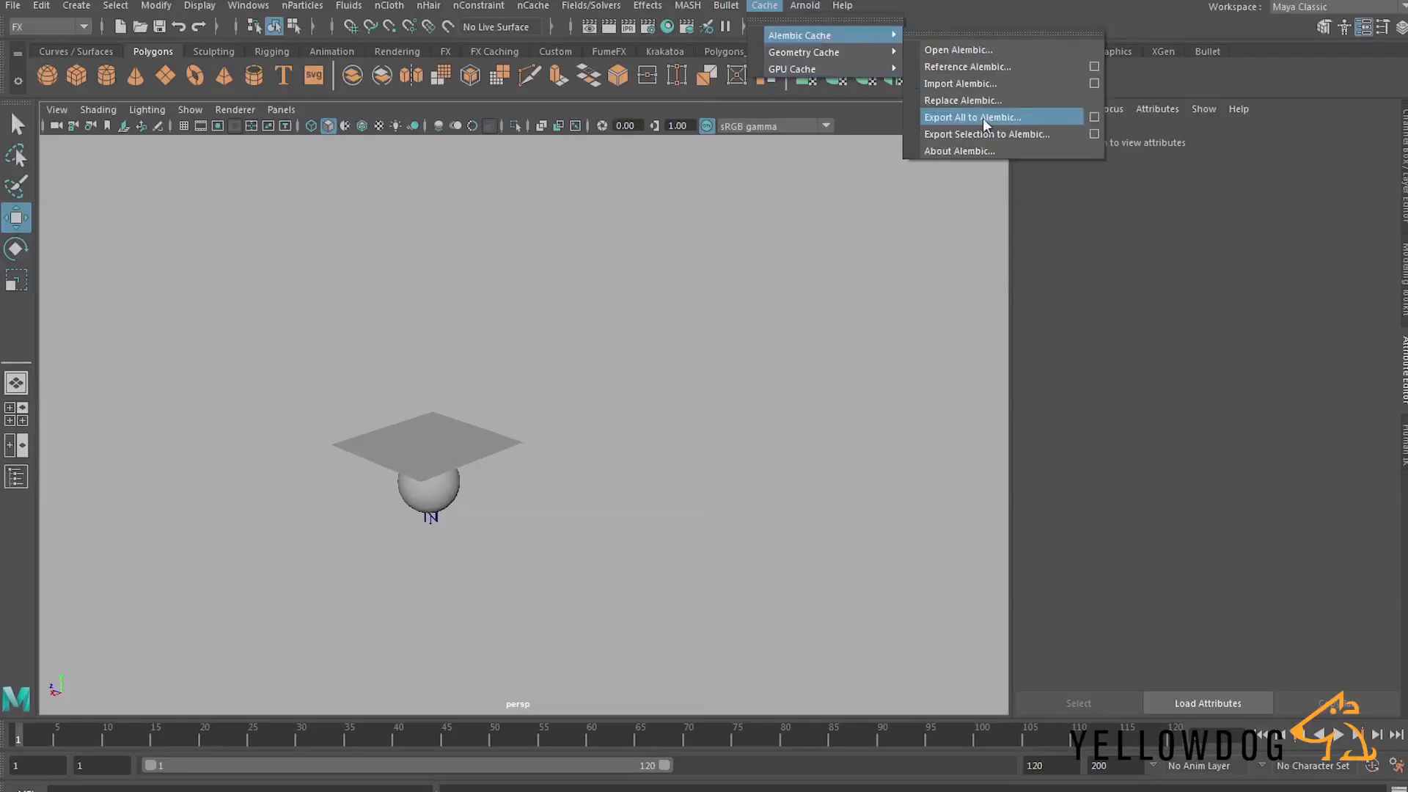
click(960, 83)
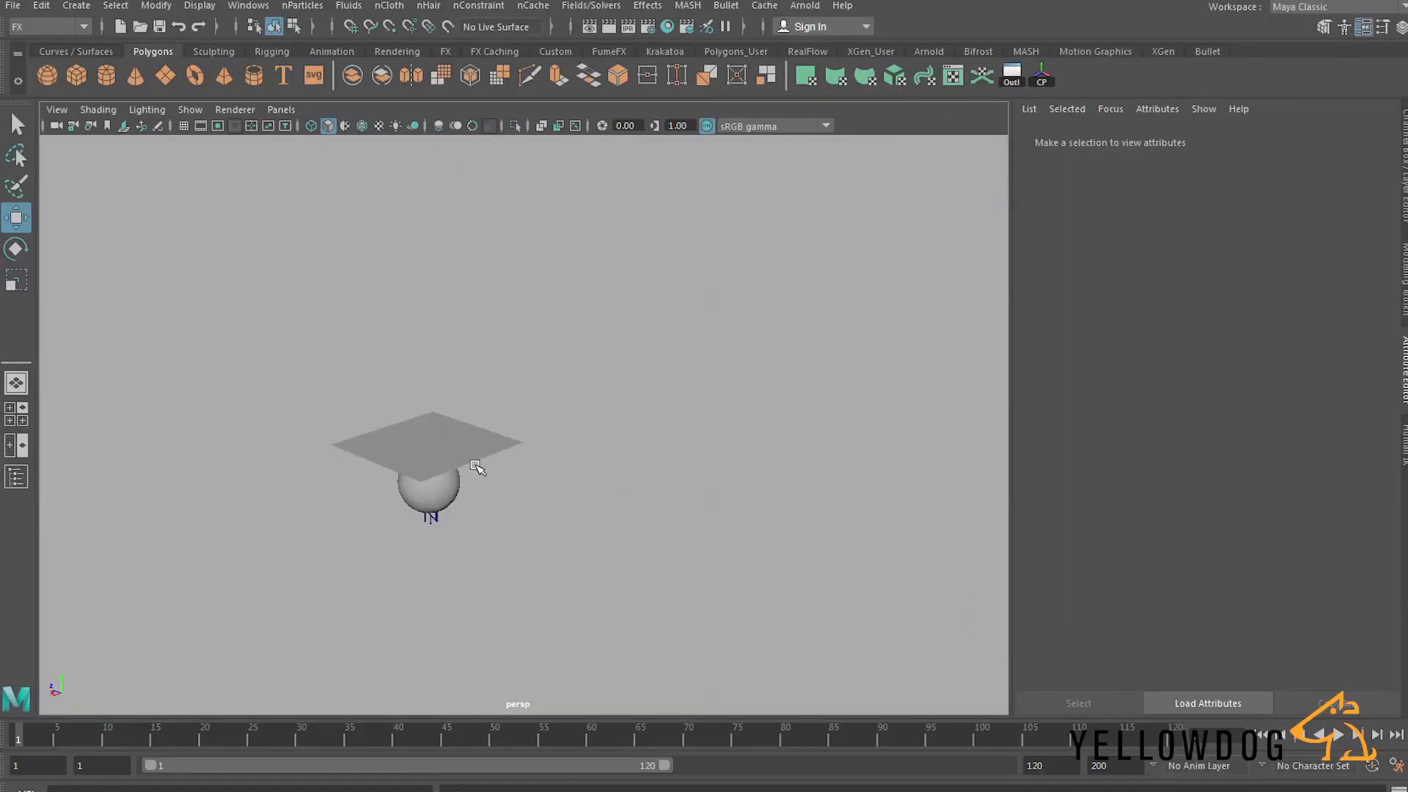
click(429, 440)
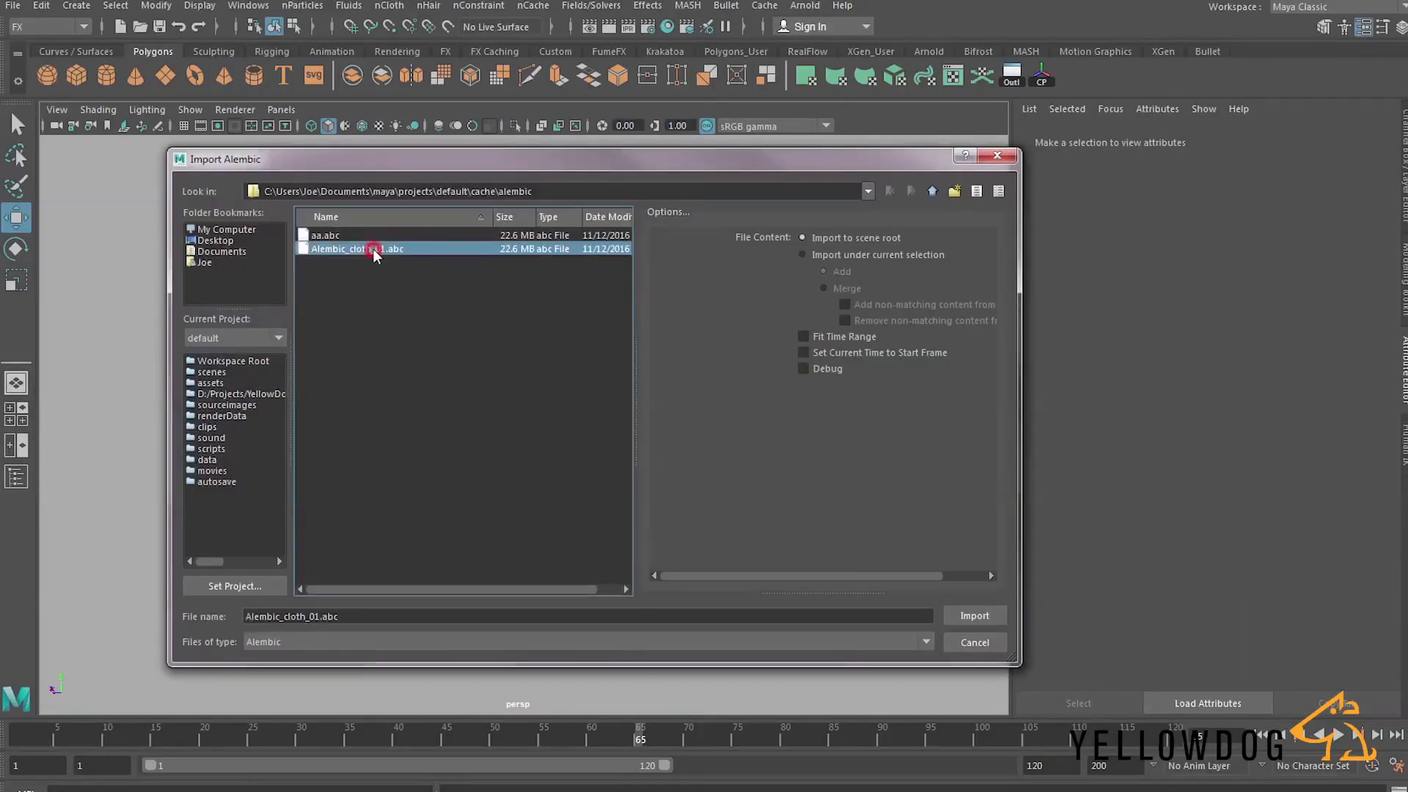
click(973, 616)
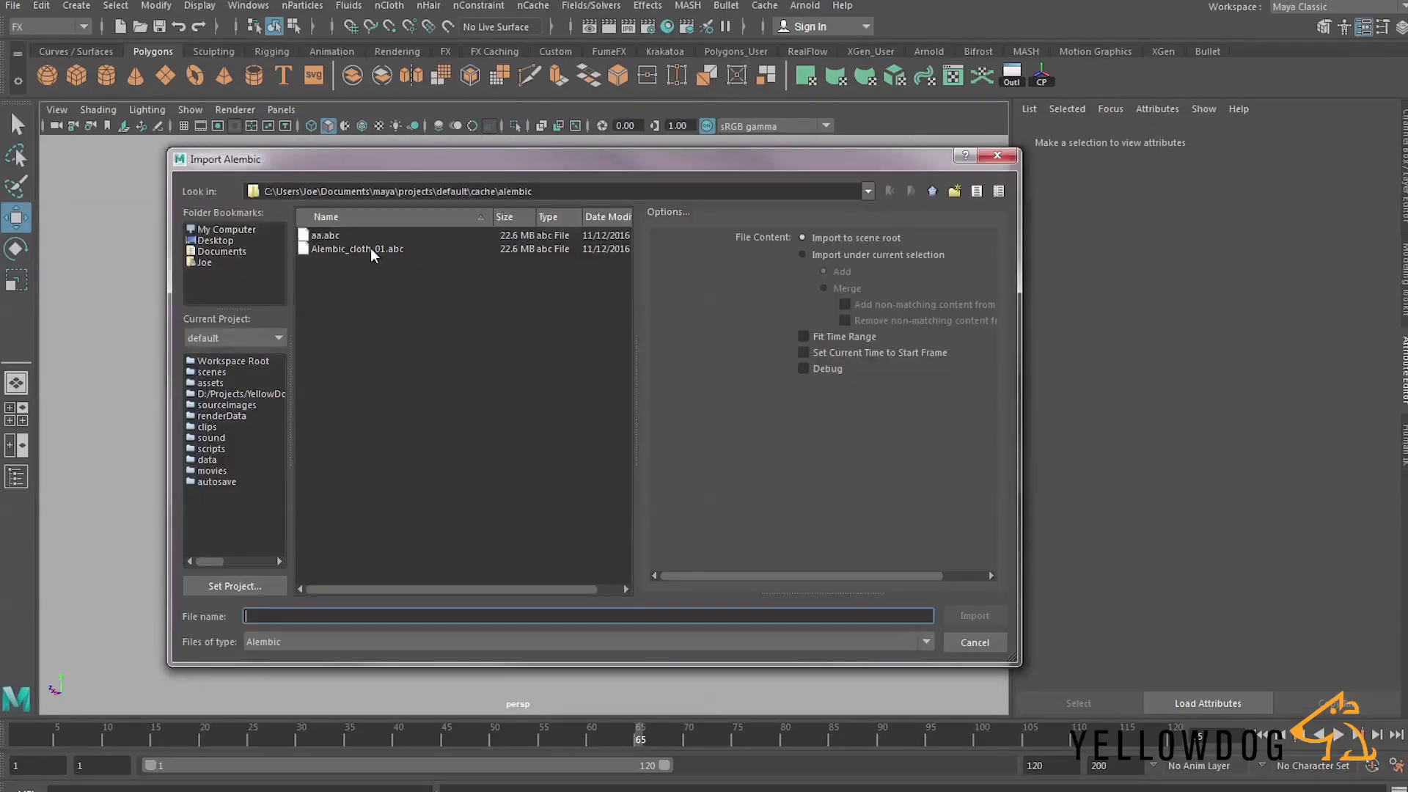
click(973, 615)
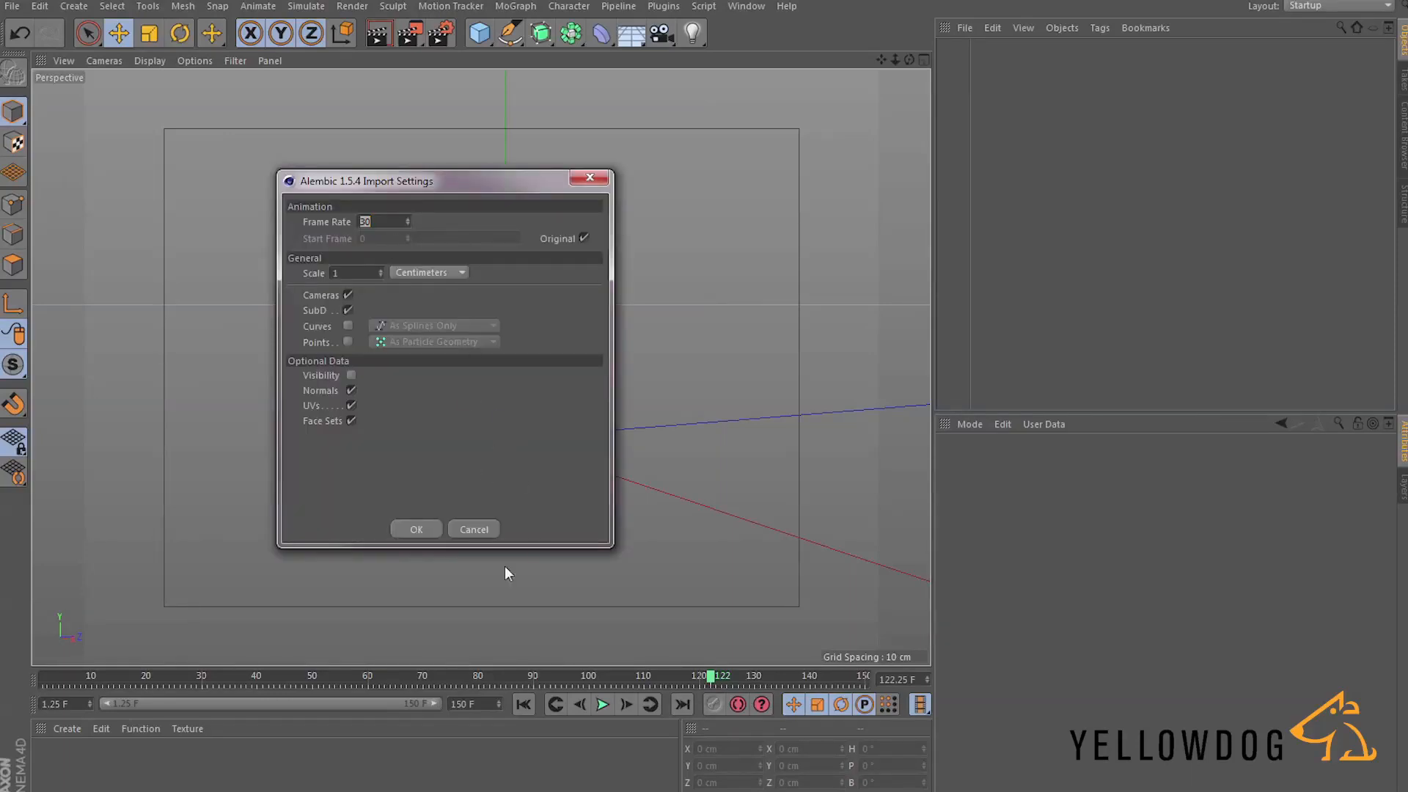
Accept the Alembic 1.5.4 import settings with Normals, UVs and Face Sets kept on.
click(416, 529)
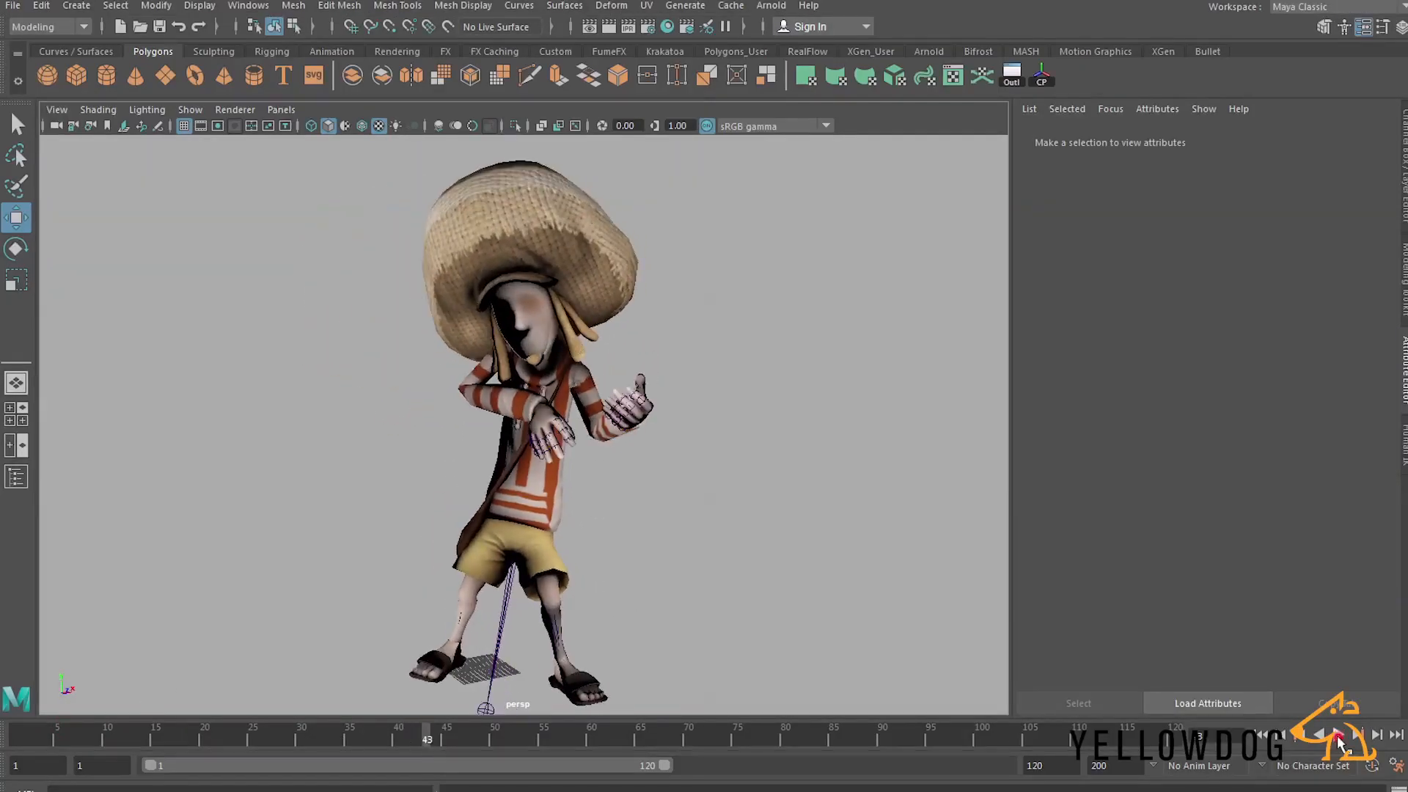
Play the character animation and return the viewport to shaded display (5).
click(1342, 735)
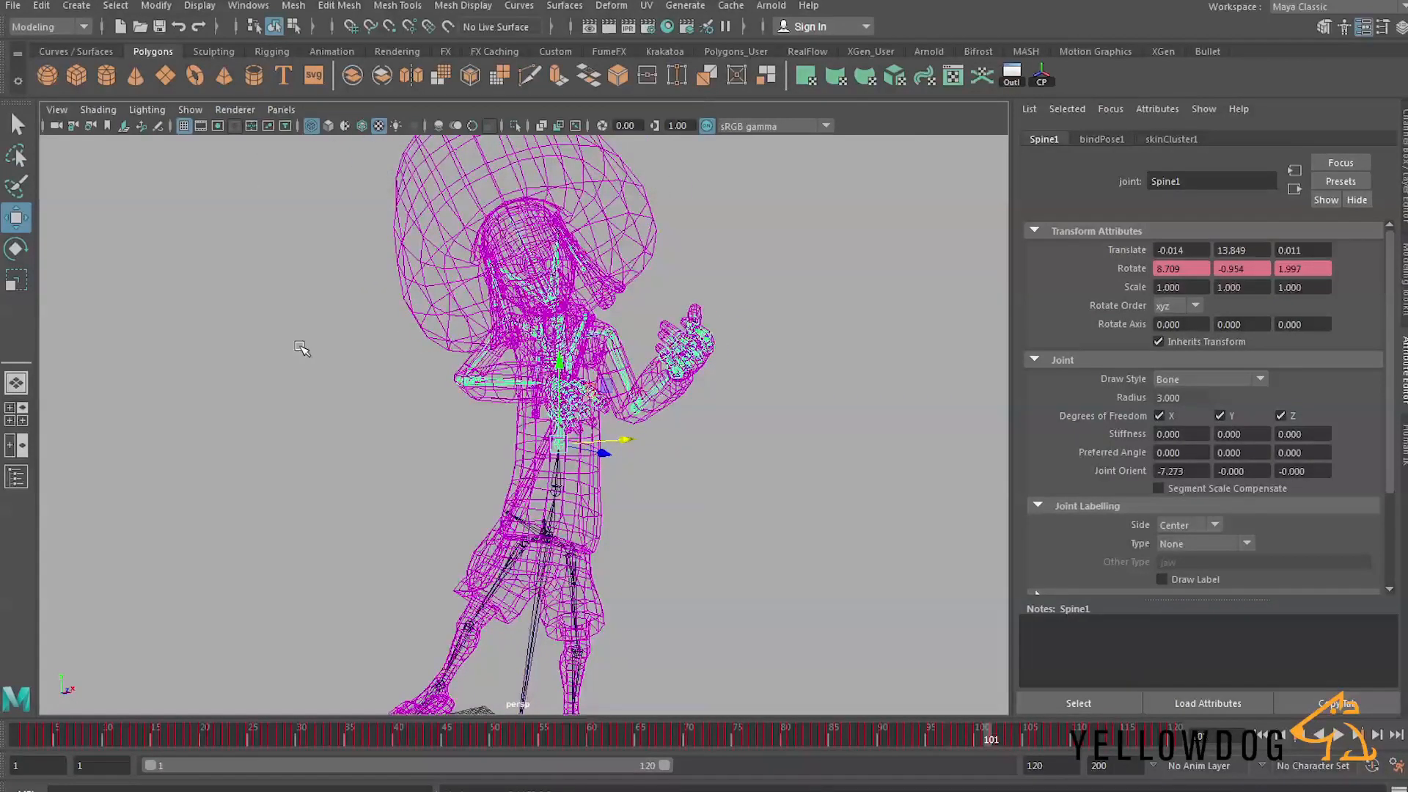
key(5)
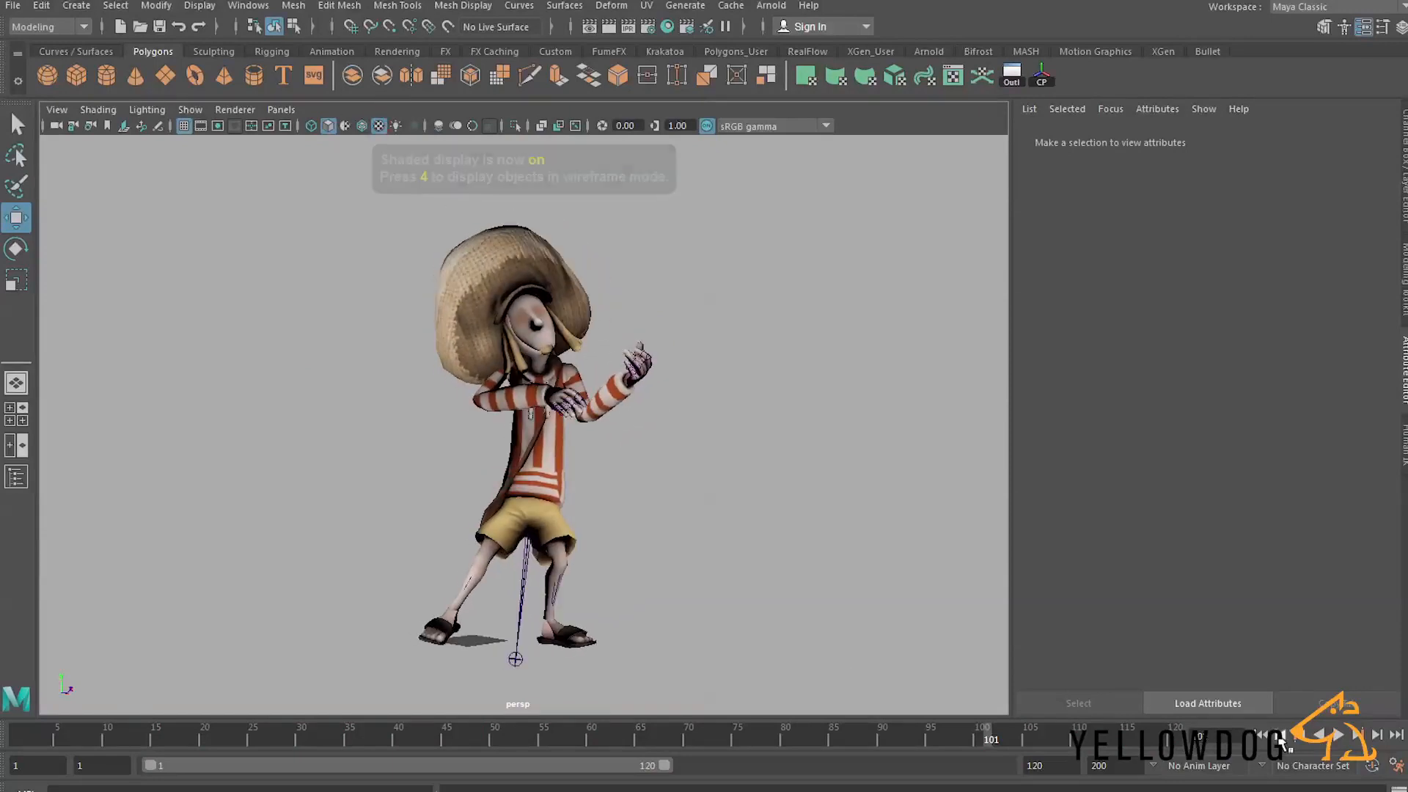
click(1337, 735)
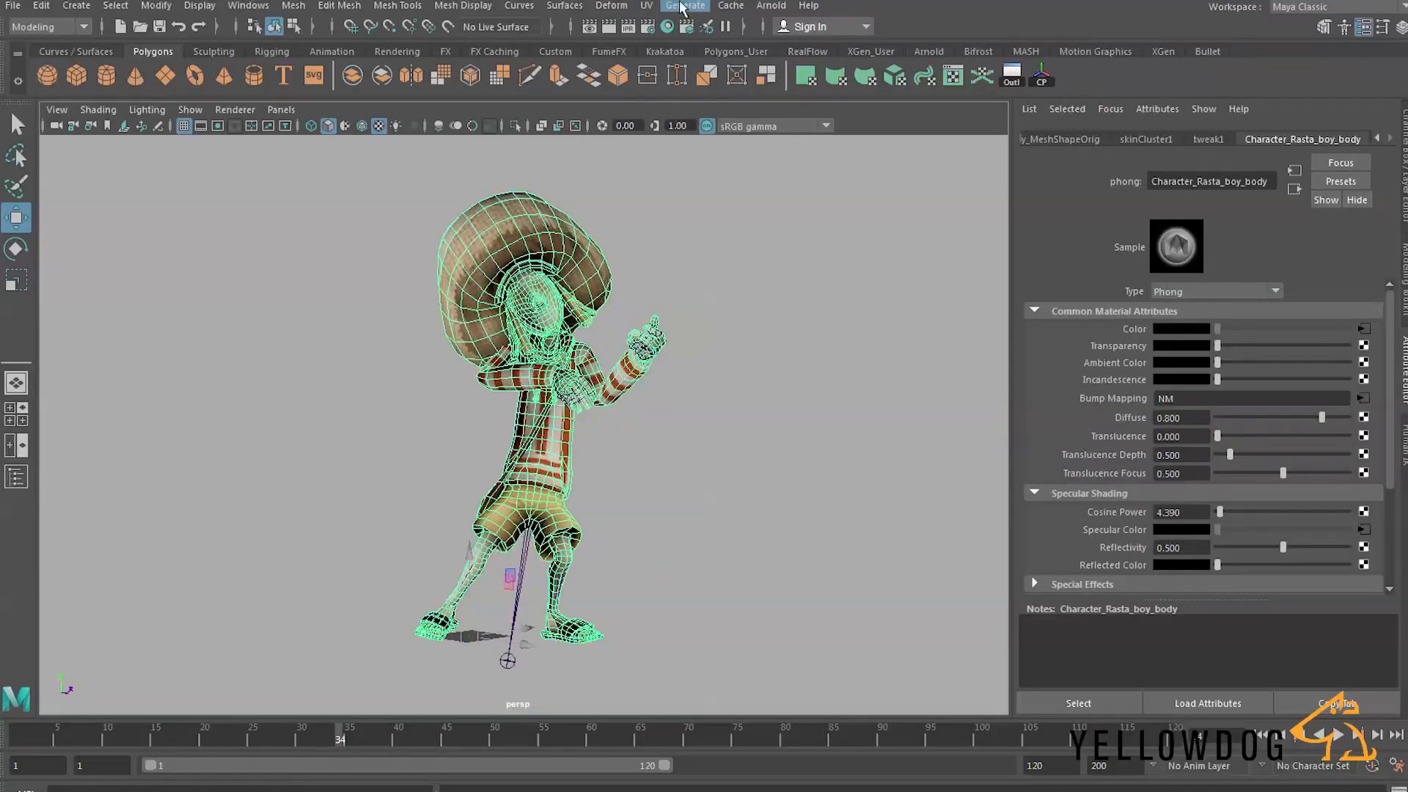
mouse_move(657, 7)
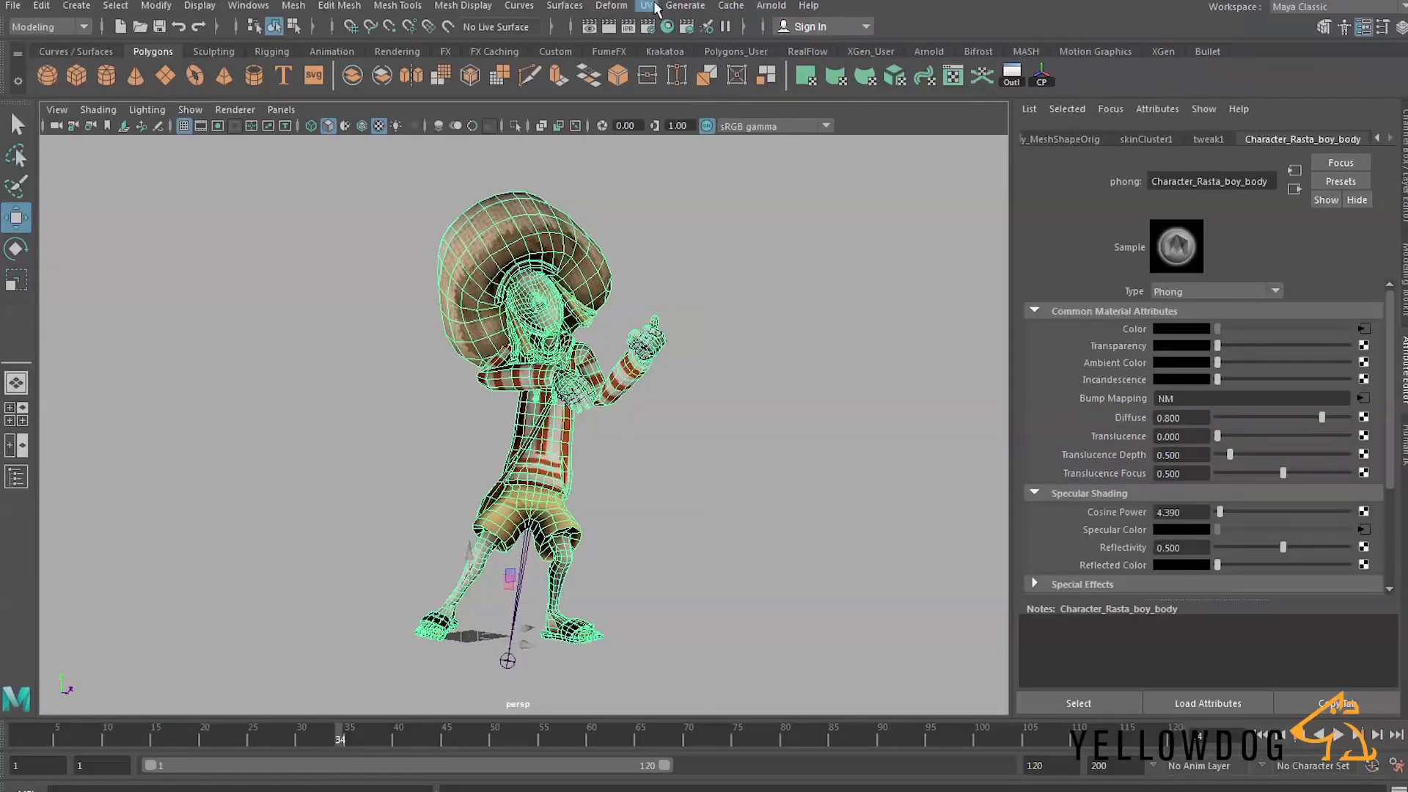
Enable UV Write and Write UV Sets in the Export Selection to Alembic options.
click(731, 5)
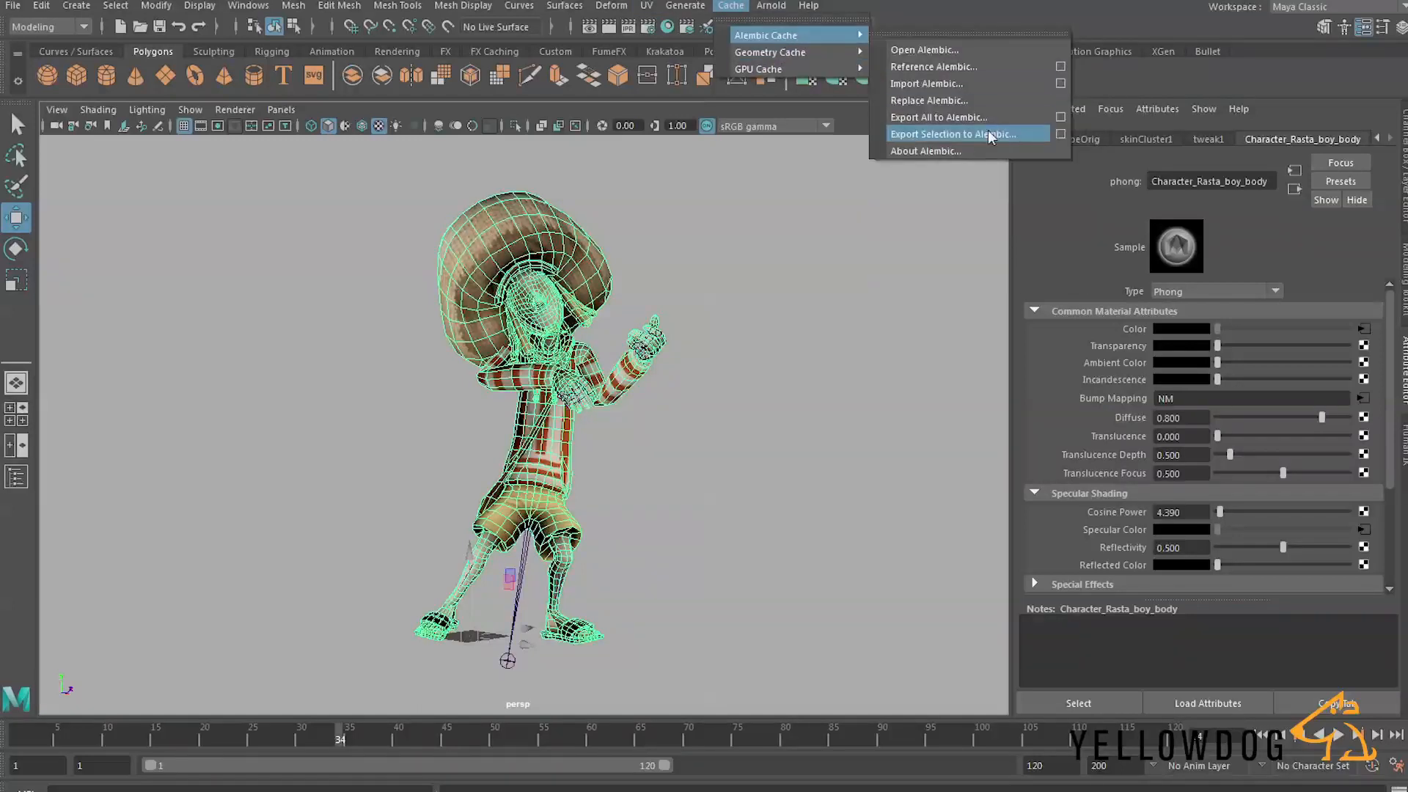
click(957, 133)
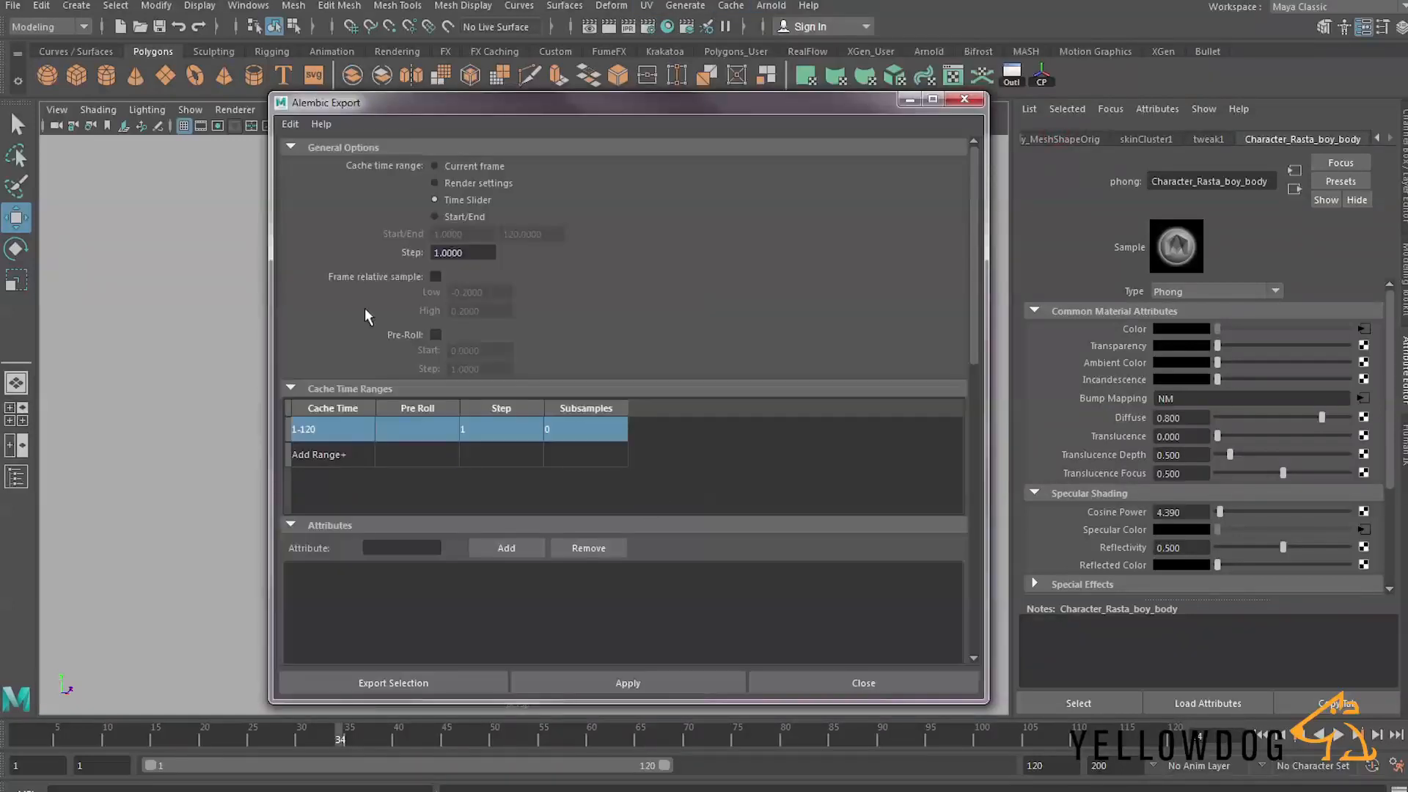
scroll(down, 3)
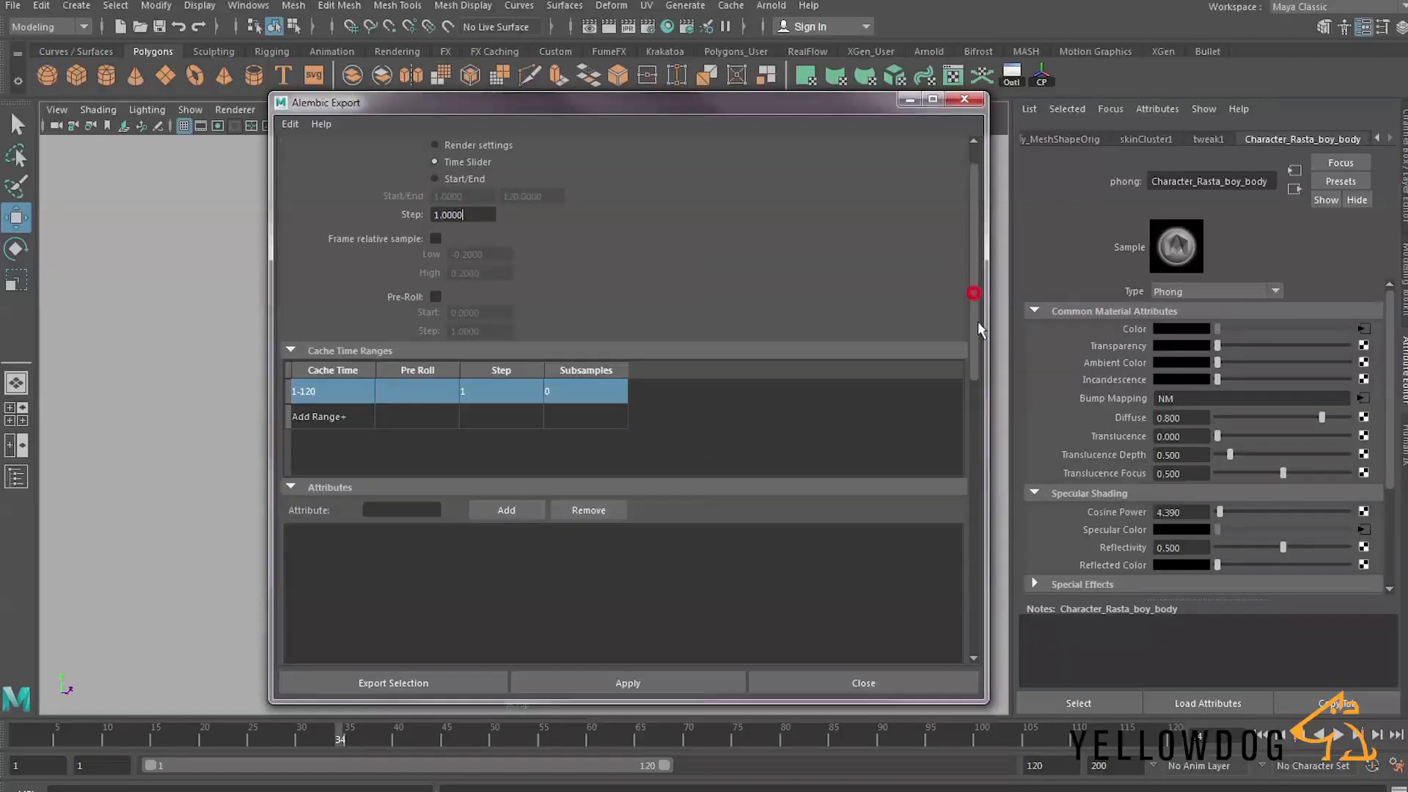
scroll(down, 3)
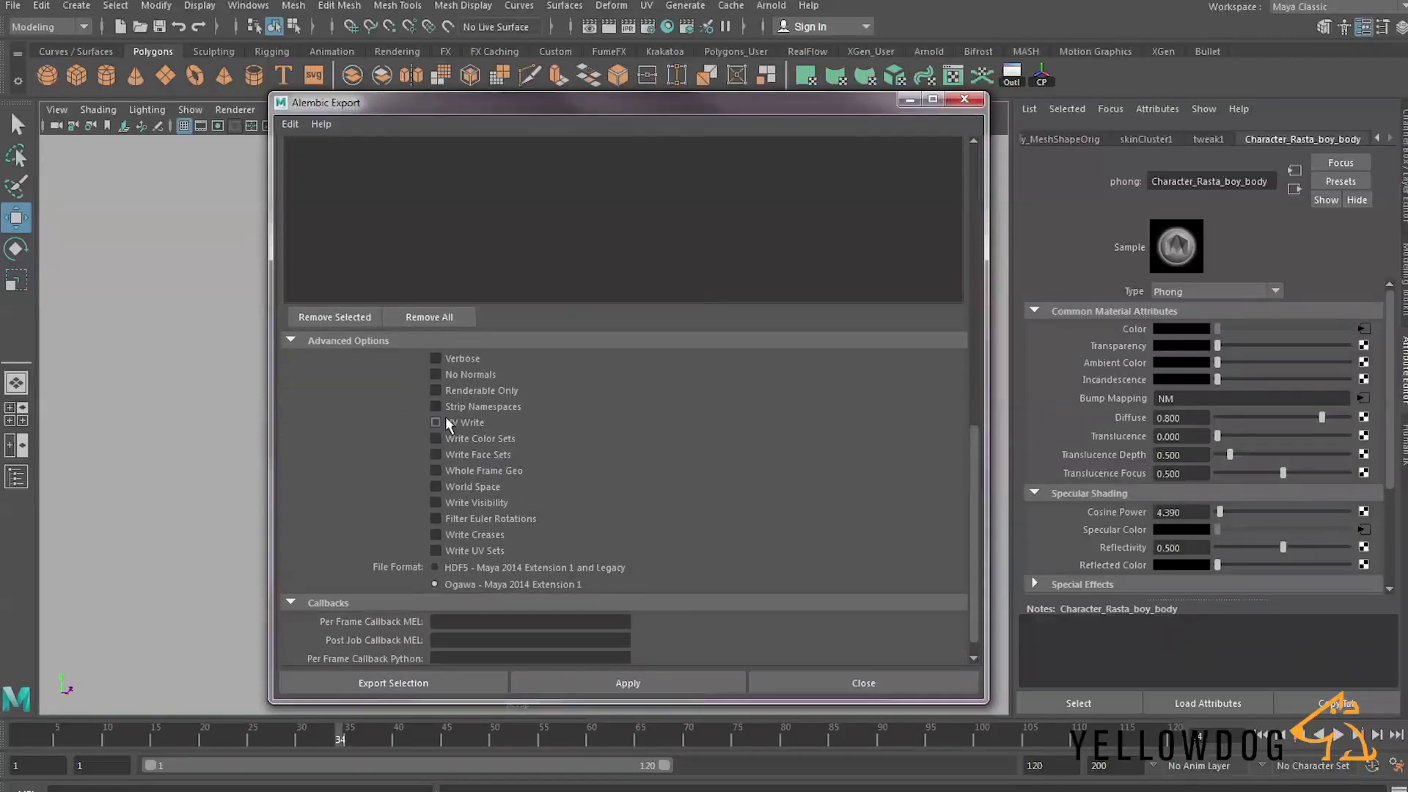
click(436, 423)
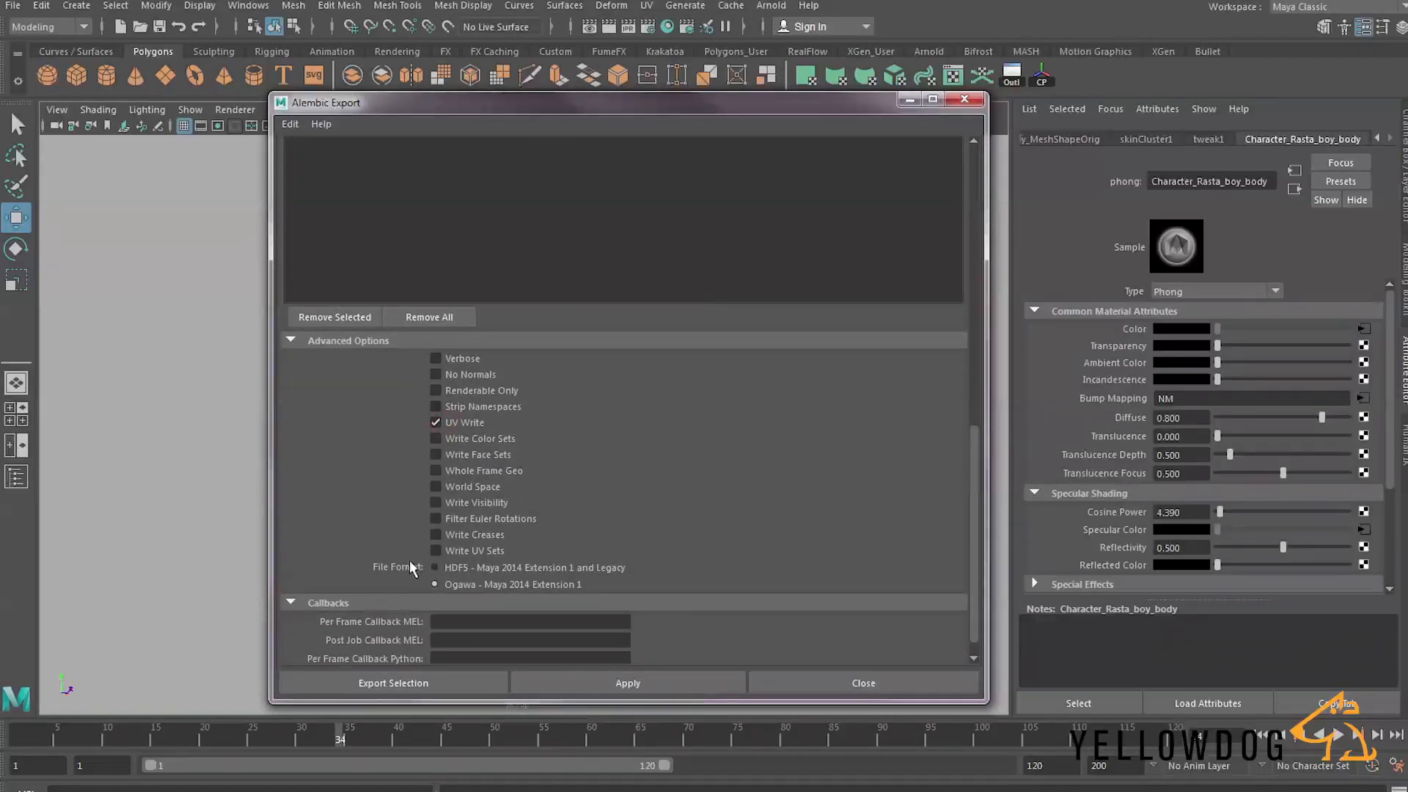
click(436, 550)
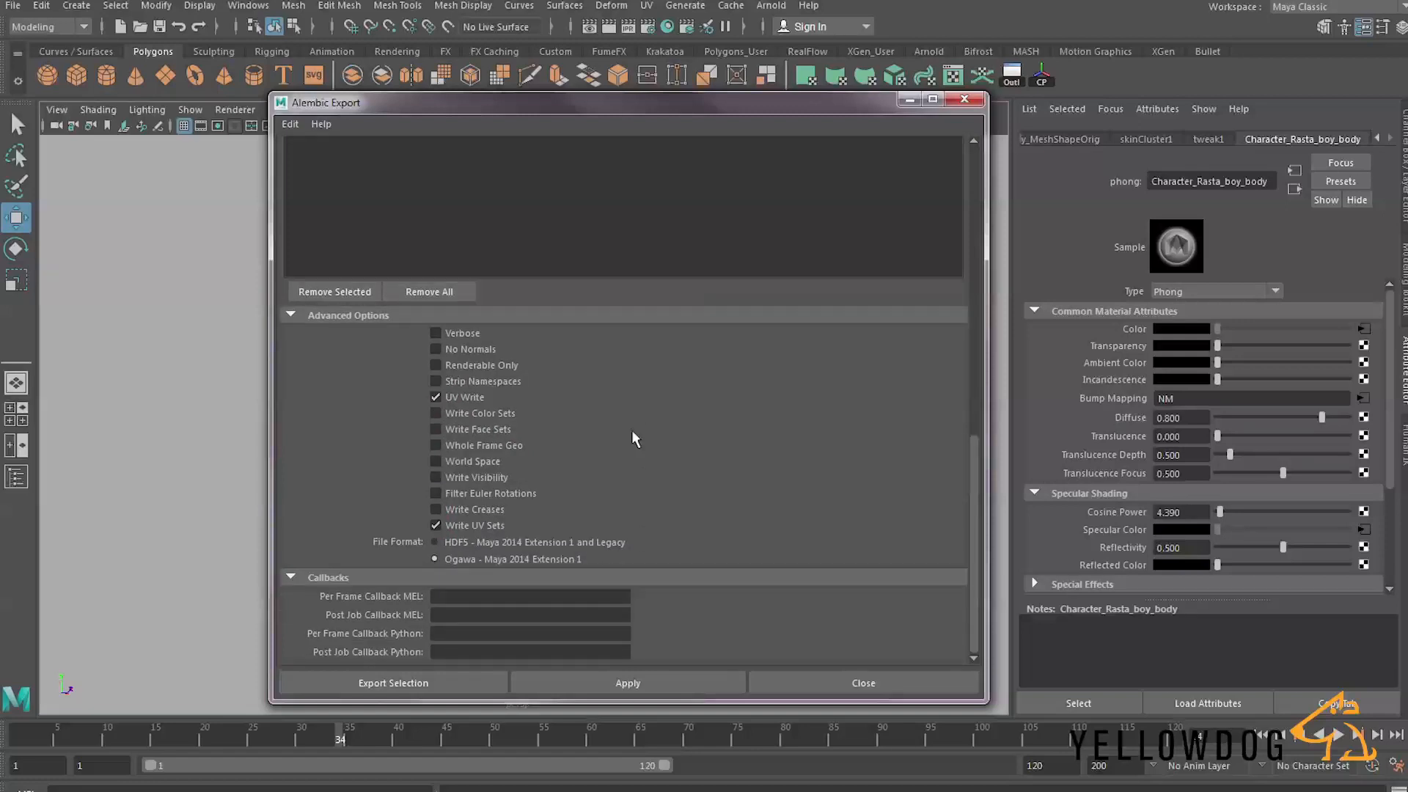
Export the selected character to an Alembic file named starting 'Guitar_'.
click(392, 683)
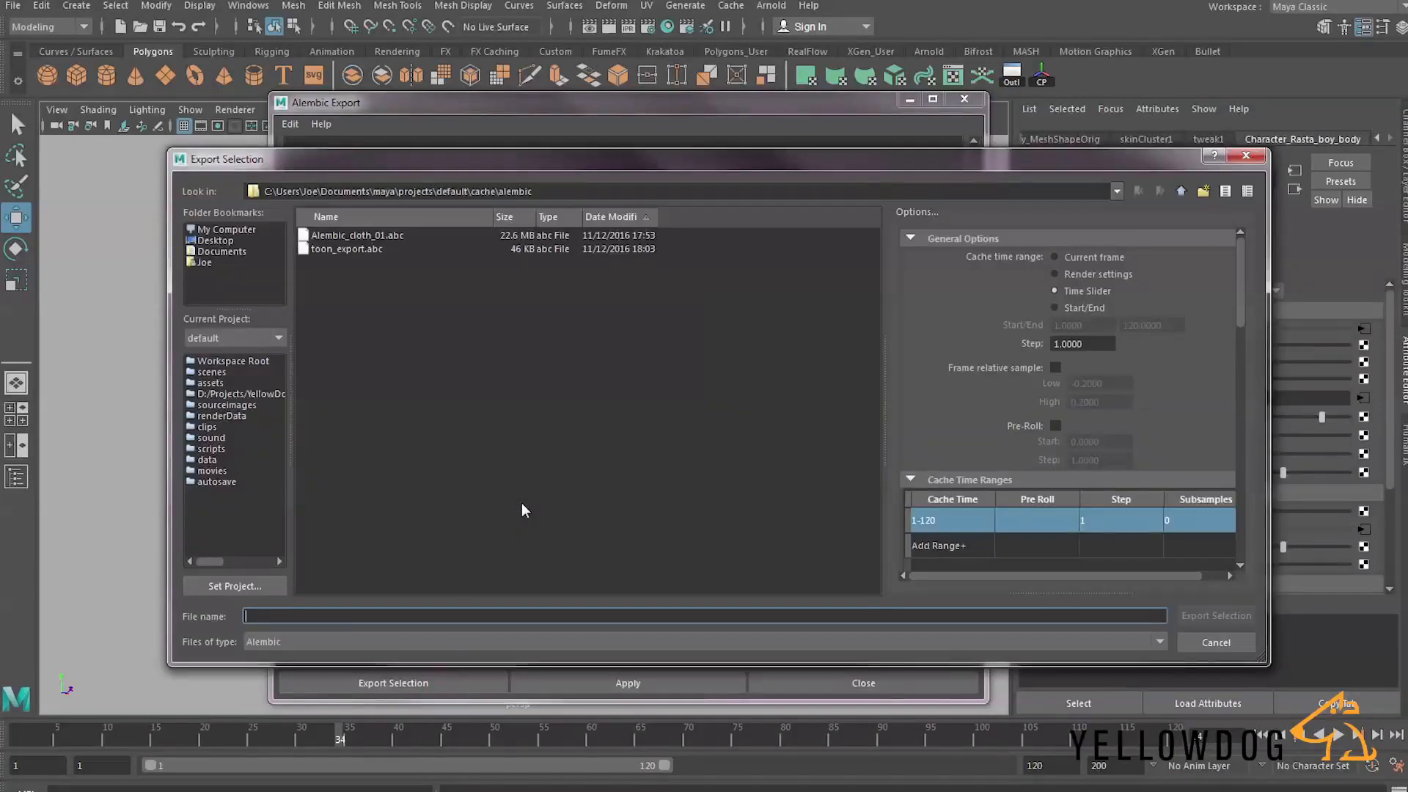
text(Guitar_)
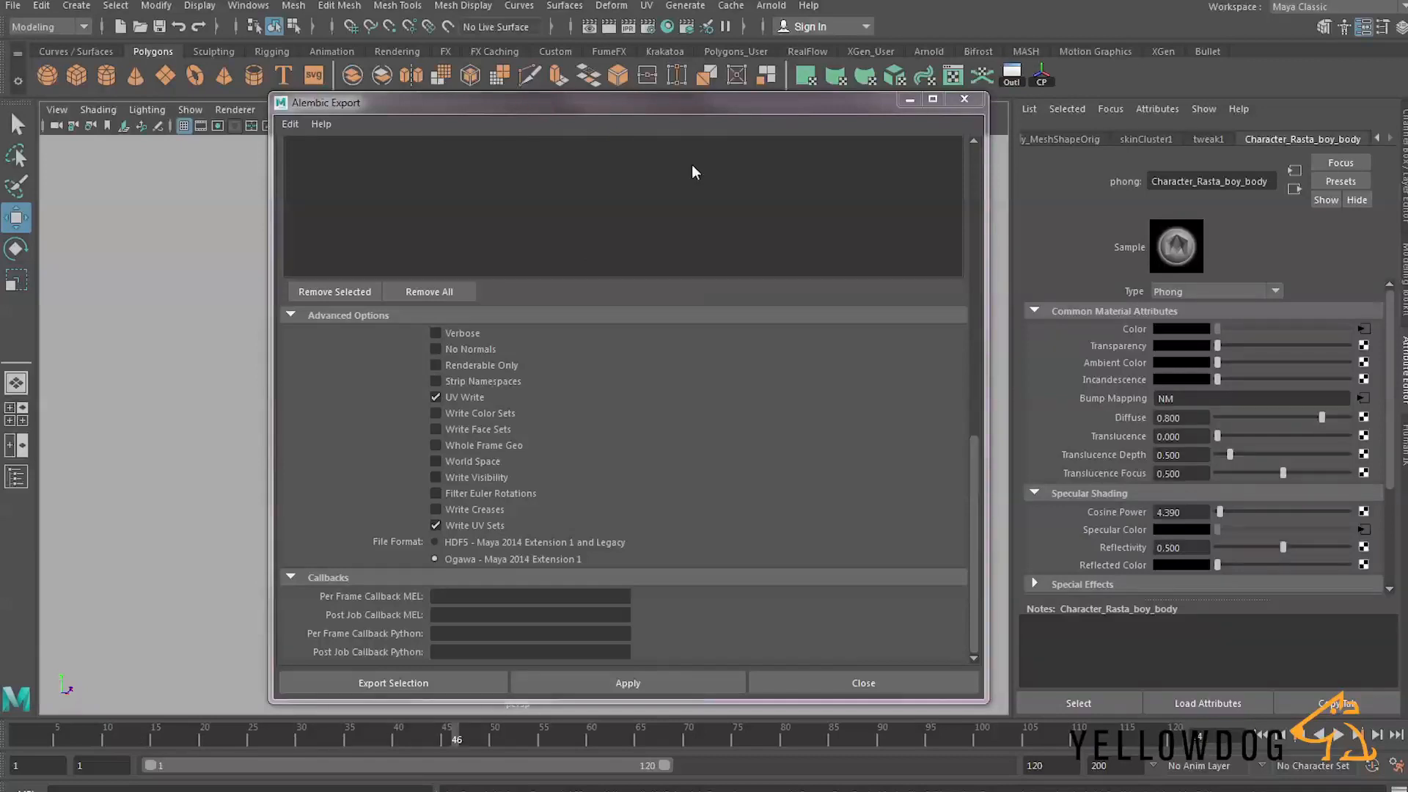
click(861, 683)
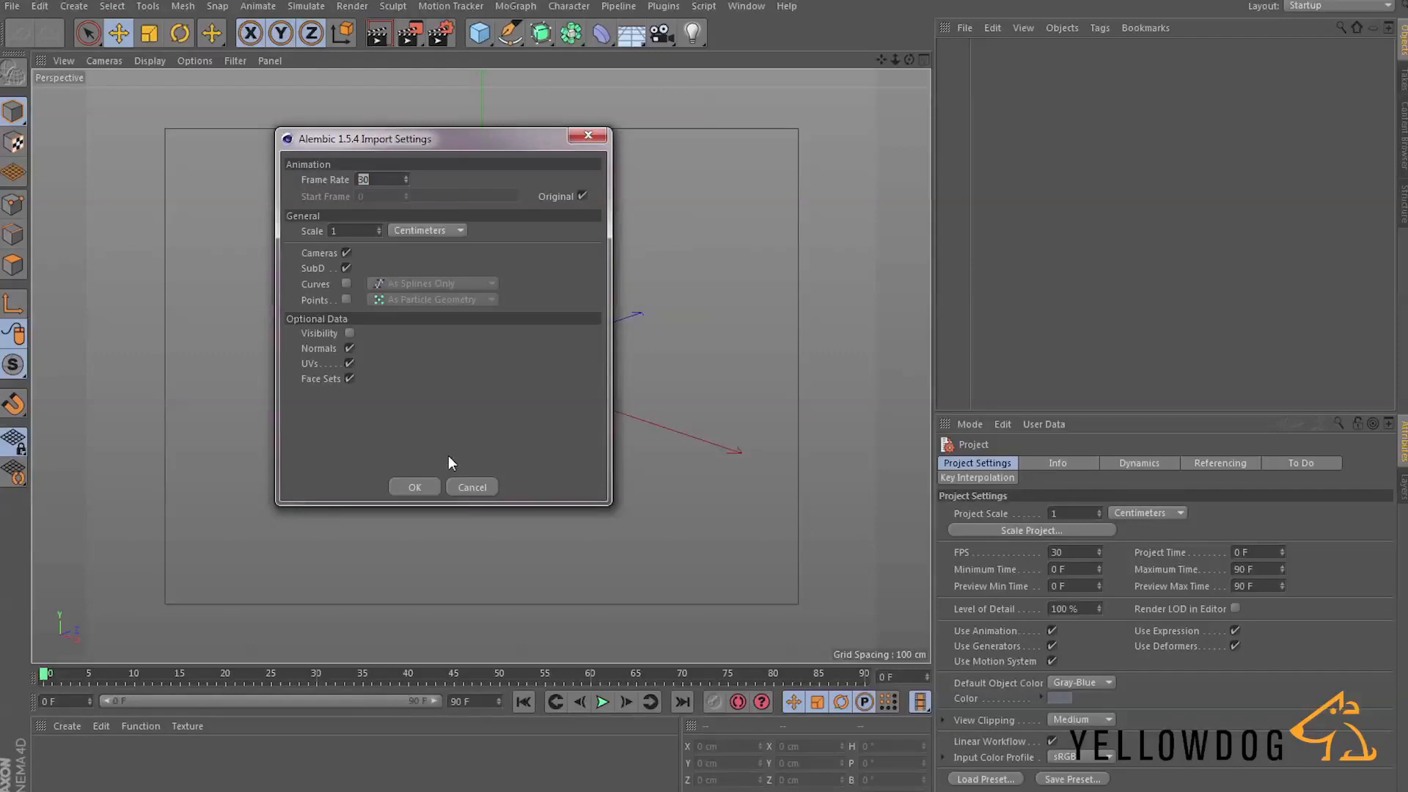
Confirm the Alembic import so OccupyGuy_Body_Mesh loads into Cinema 4D.
click(414, 487)
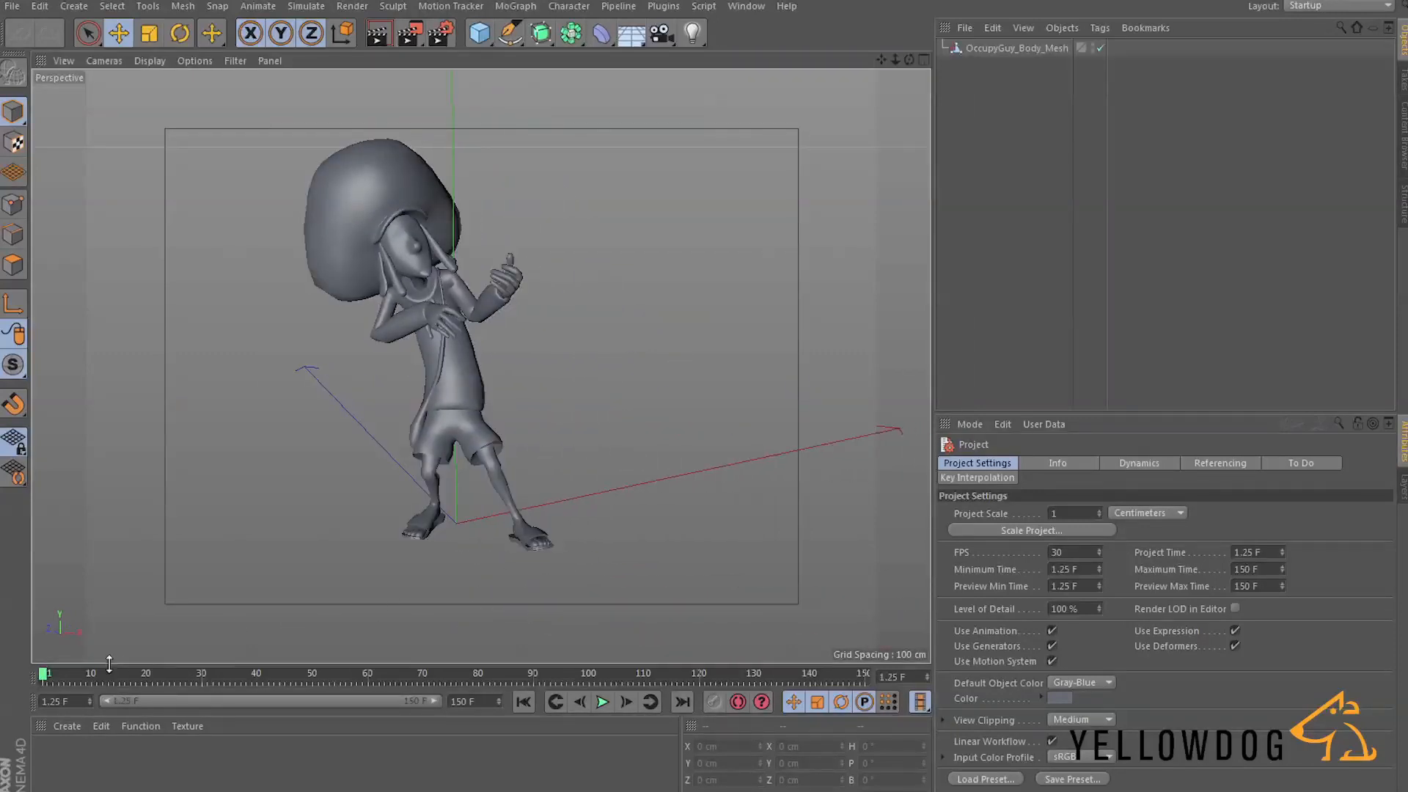
click(1017, 47)
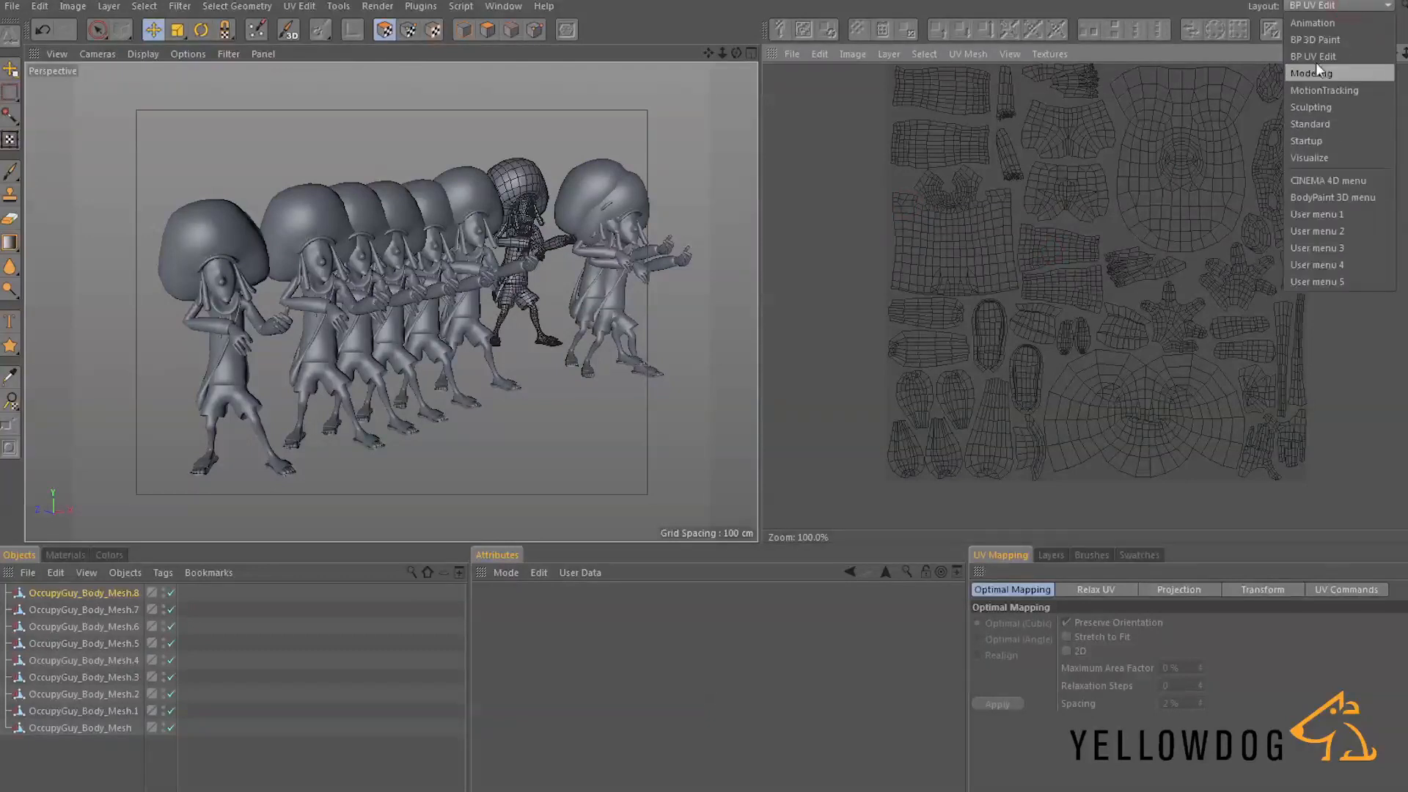
Switch Cinema 4D from the BP UV Edit layout back to Standard.
click(1309, 124)
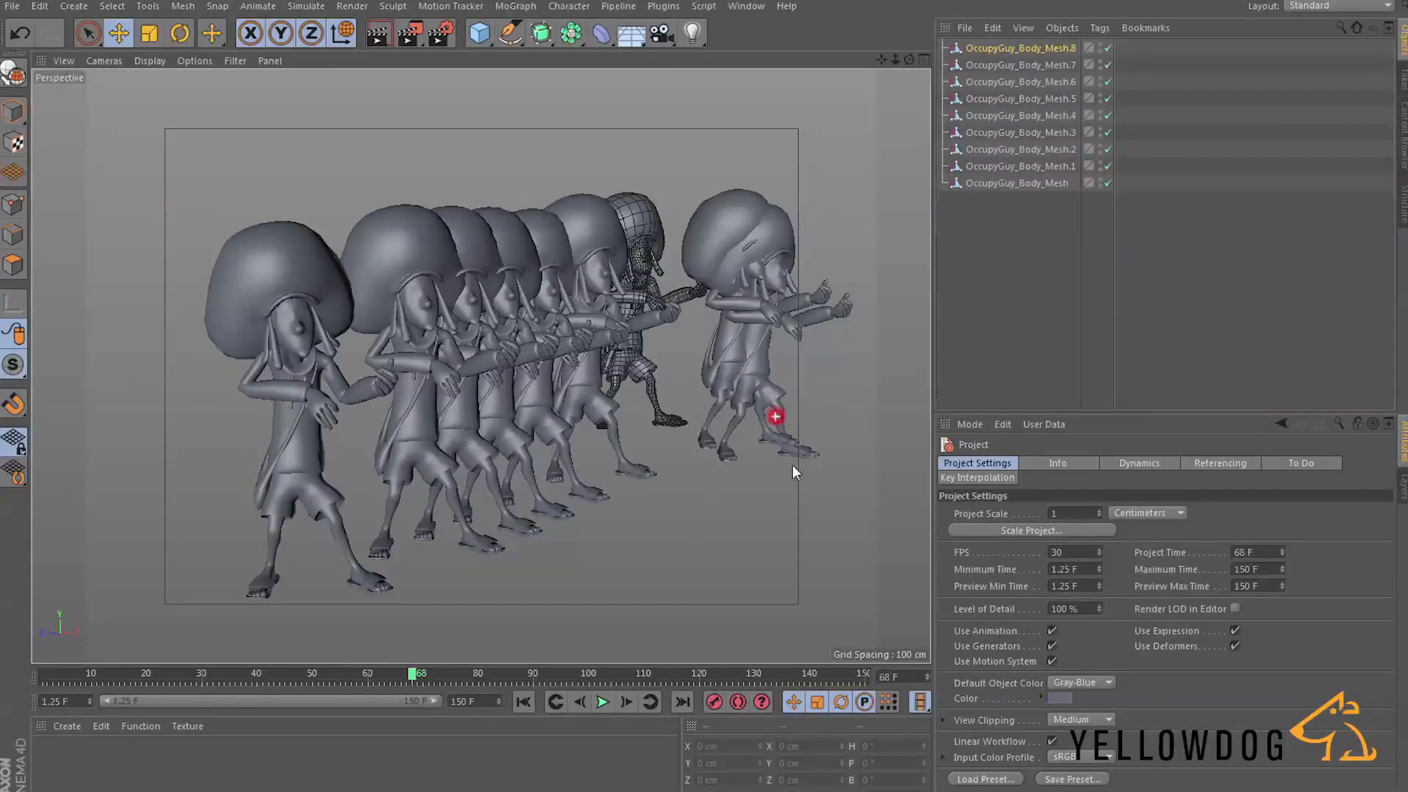